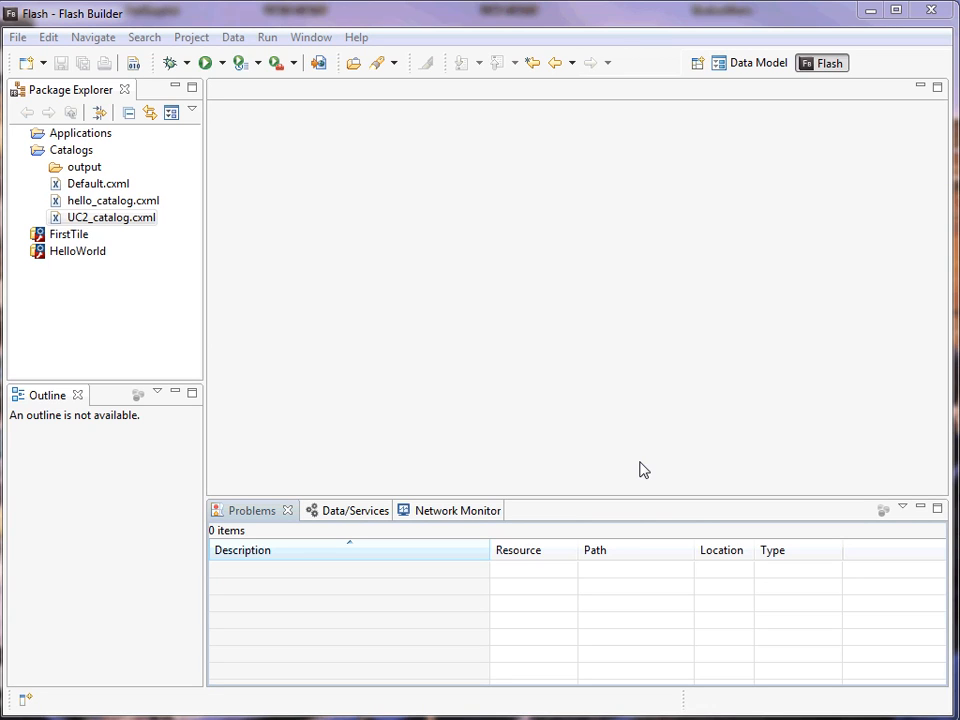
pyautogui.moveTo(640, 452)
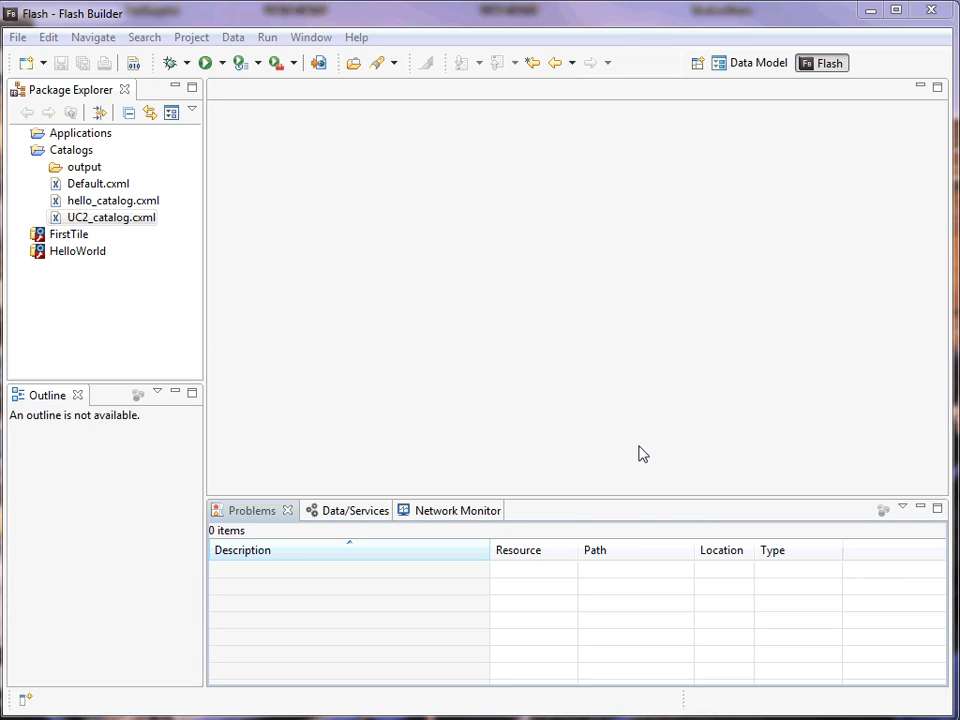
# Name the new Flex library project UC2ProductService and merge the framework into code
pyautogui.click(12, 36)
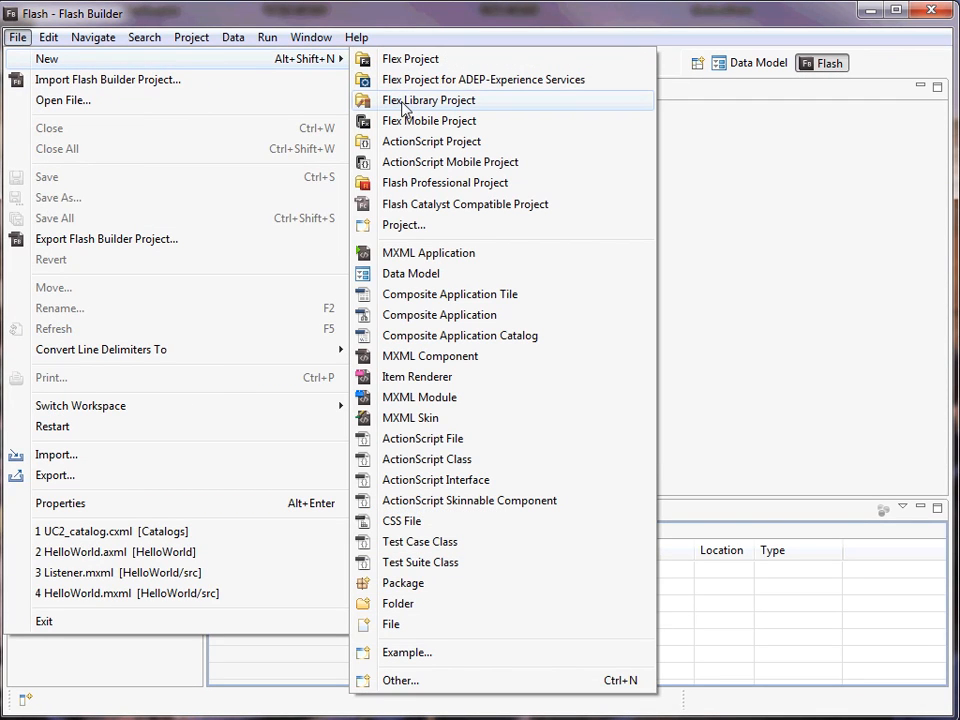
pyautogui.click(428, 100)
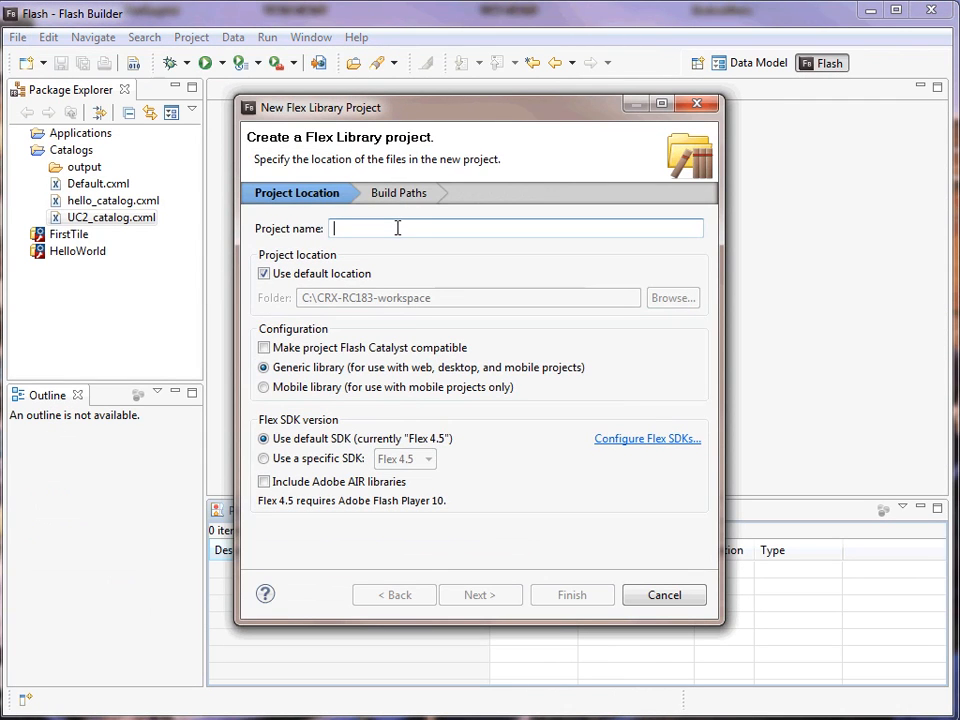
pyautogui.write('UC2Produc')
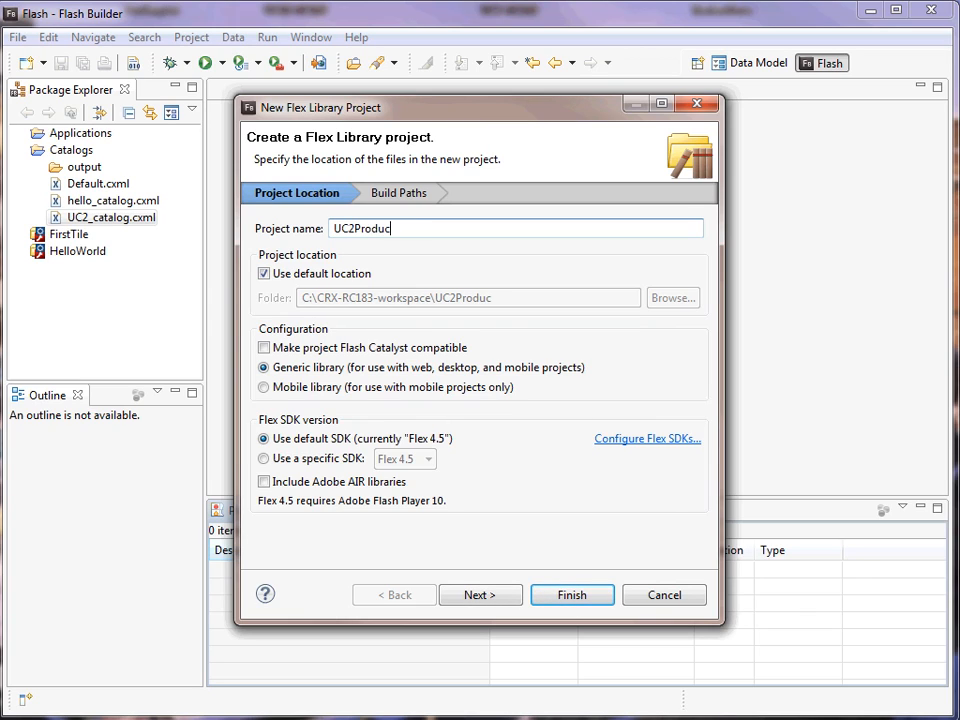
pyautogui.write('tService')
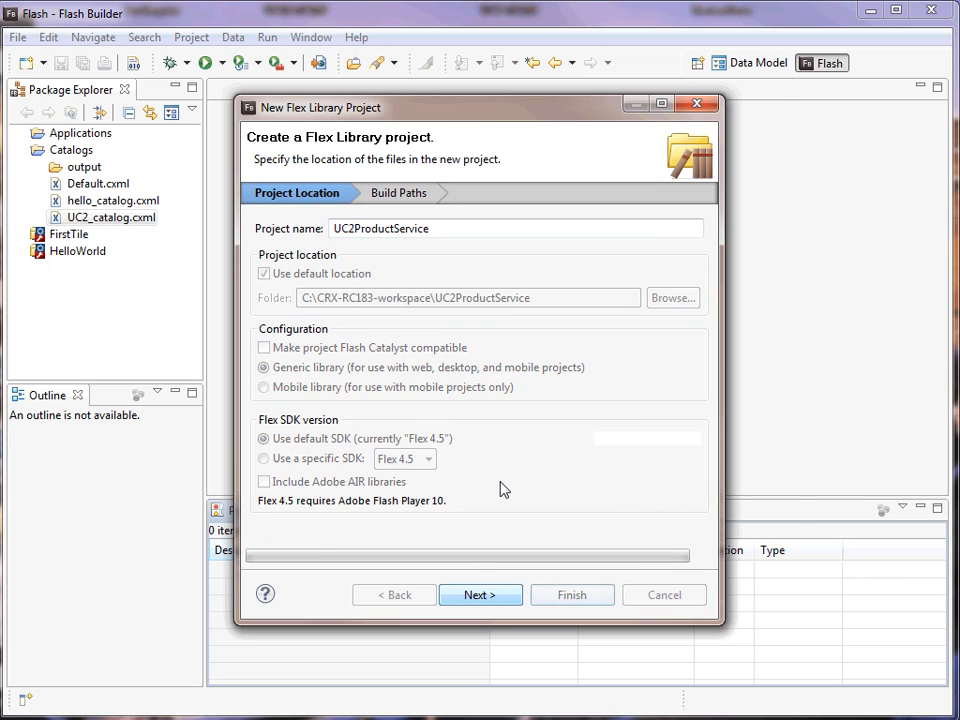
pyautogui.click(480, 596)
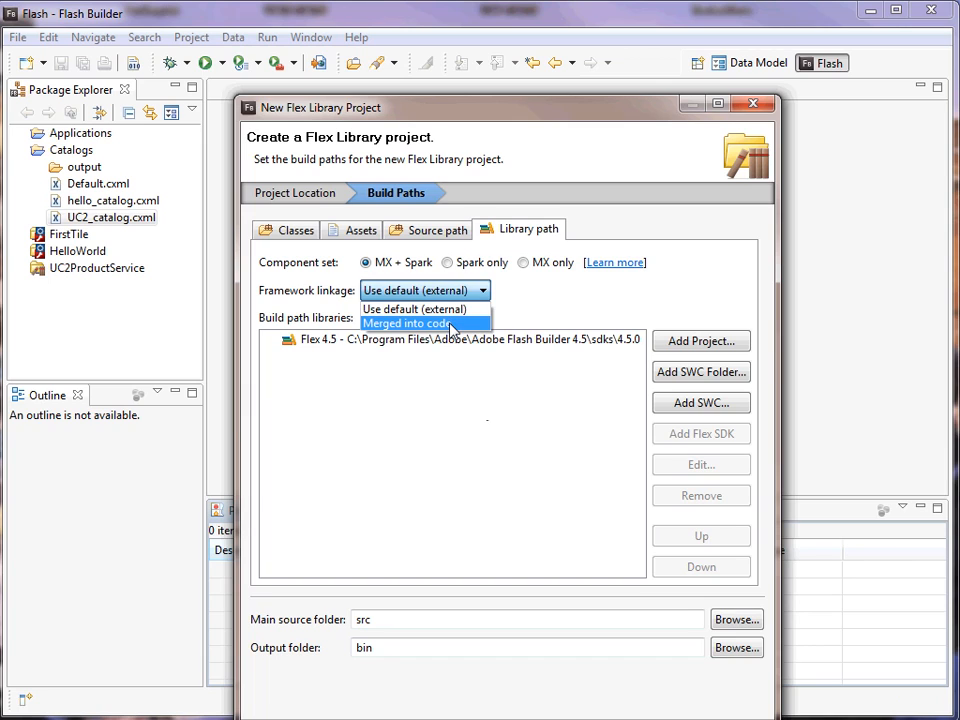
pyautogui.click(420, 324)
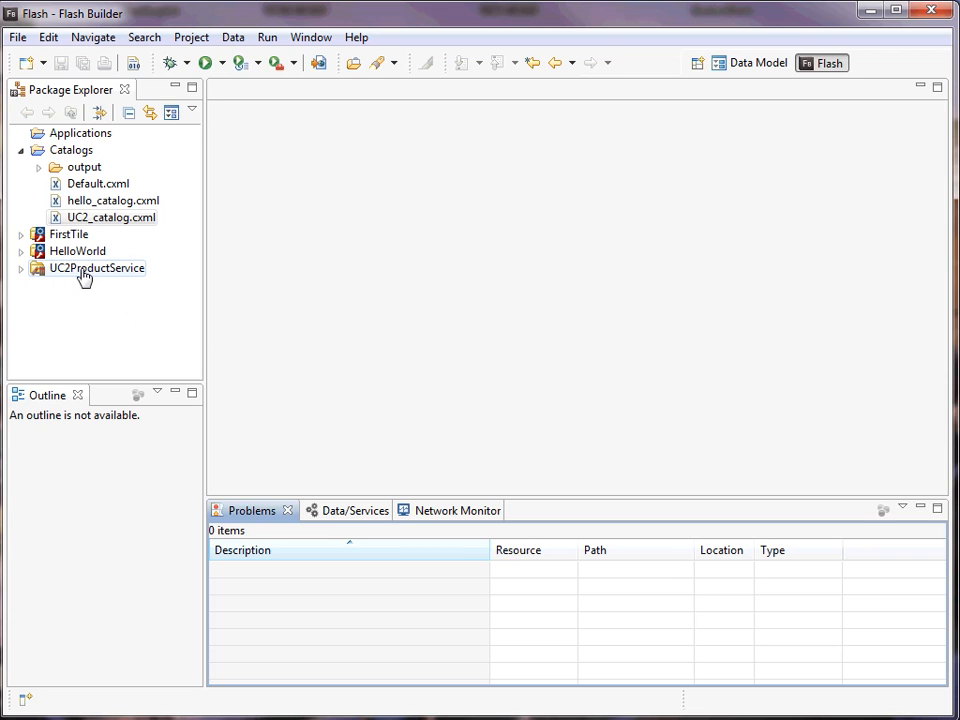
# Enable Experience Services with Composite Application Framework Services and accept the classpath changes
pyautogui.rightClick(96, 268)
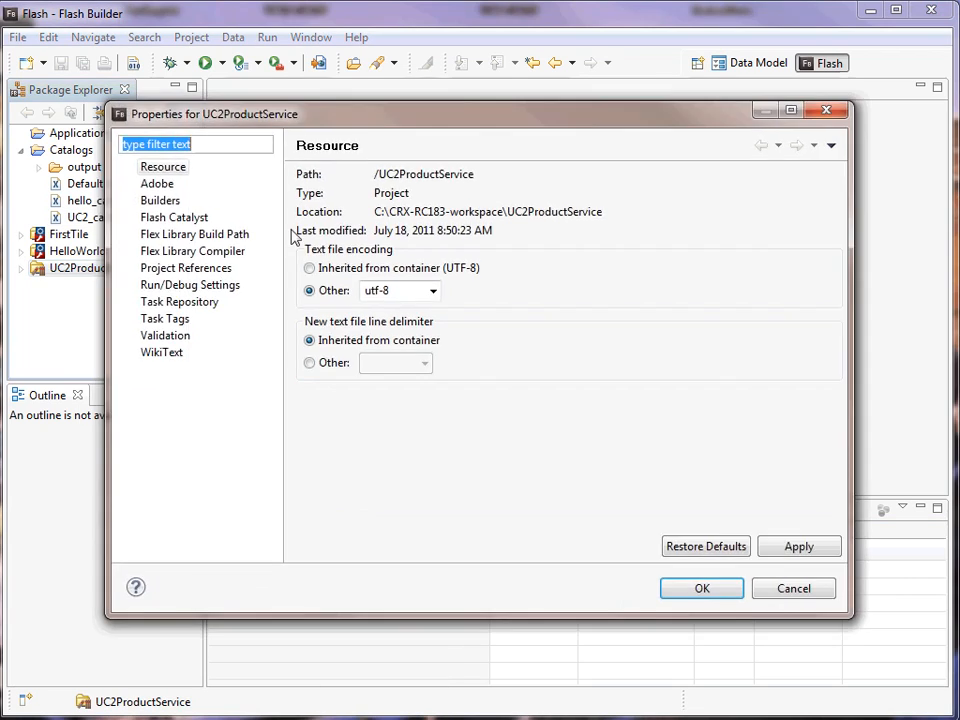
pyautogui.click(132, 184)
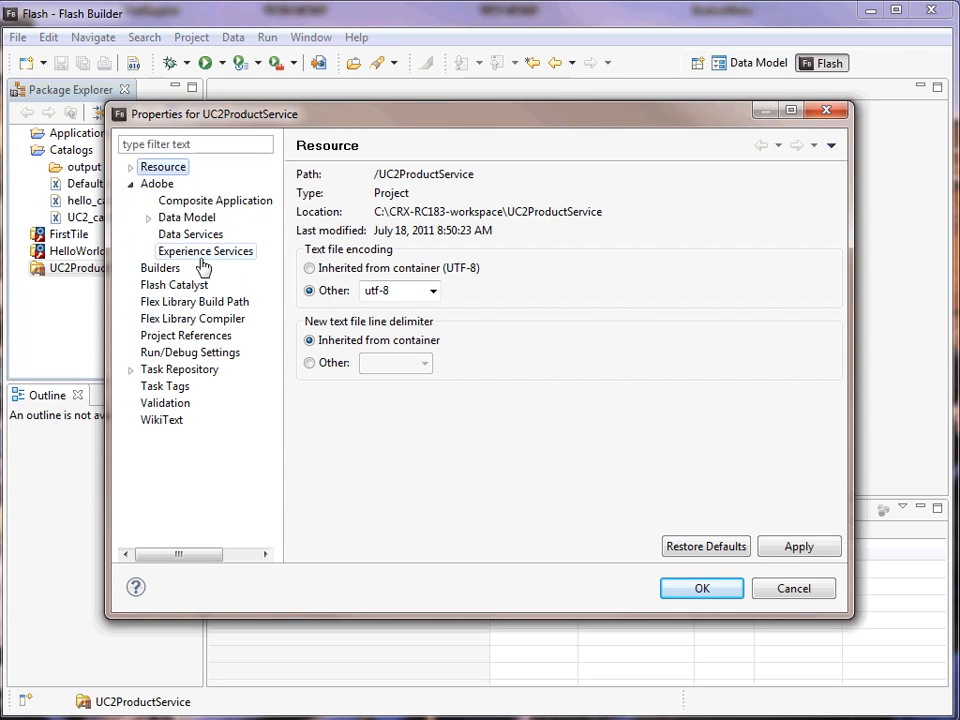
pyautogui.click(204, 252)
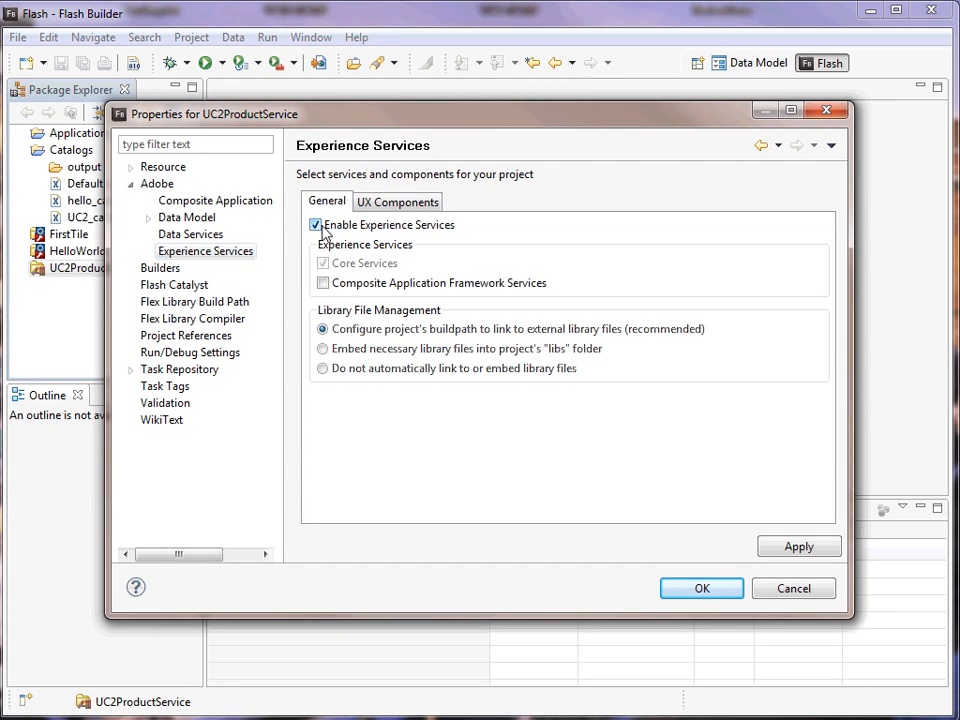
pyautogui.click(324, 284)
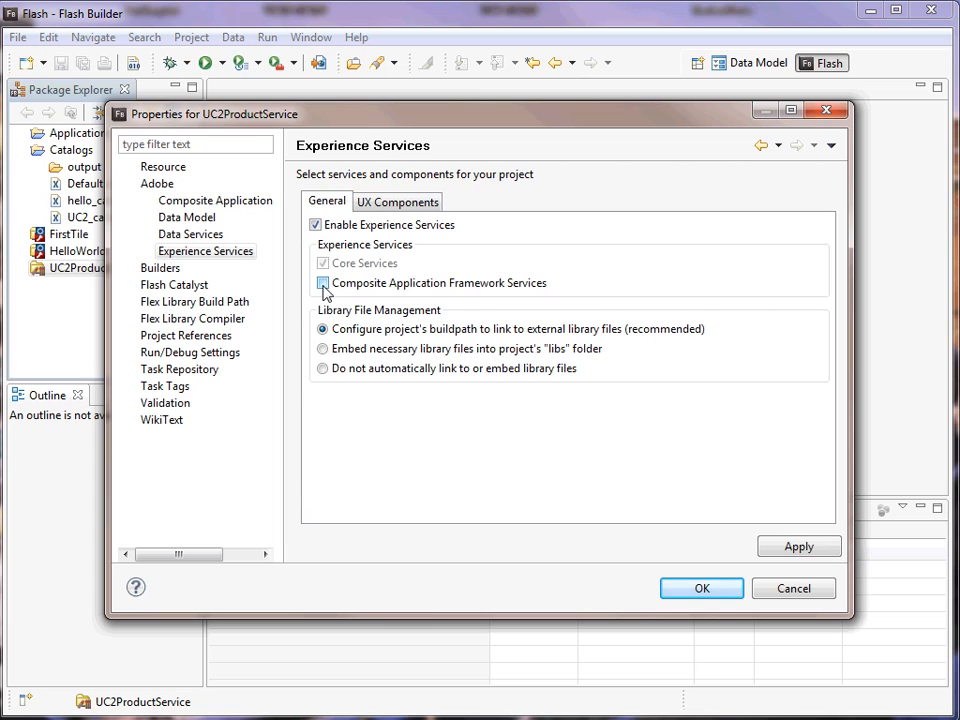
pyautogui.click(324, 284)
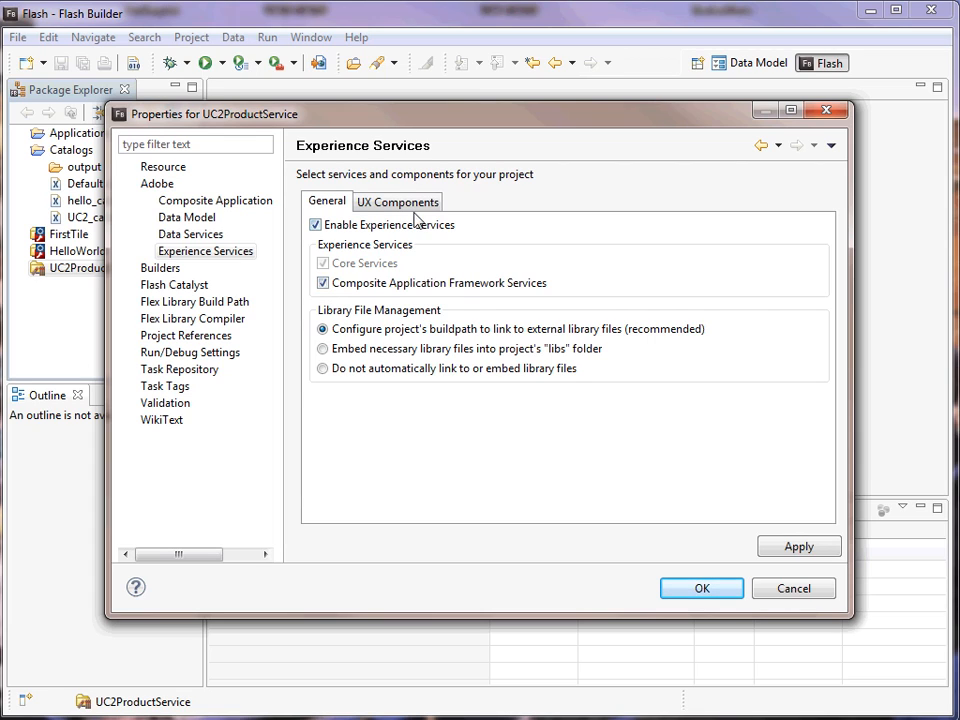
pyautogui.click(396, 200)
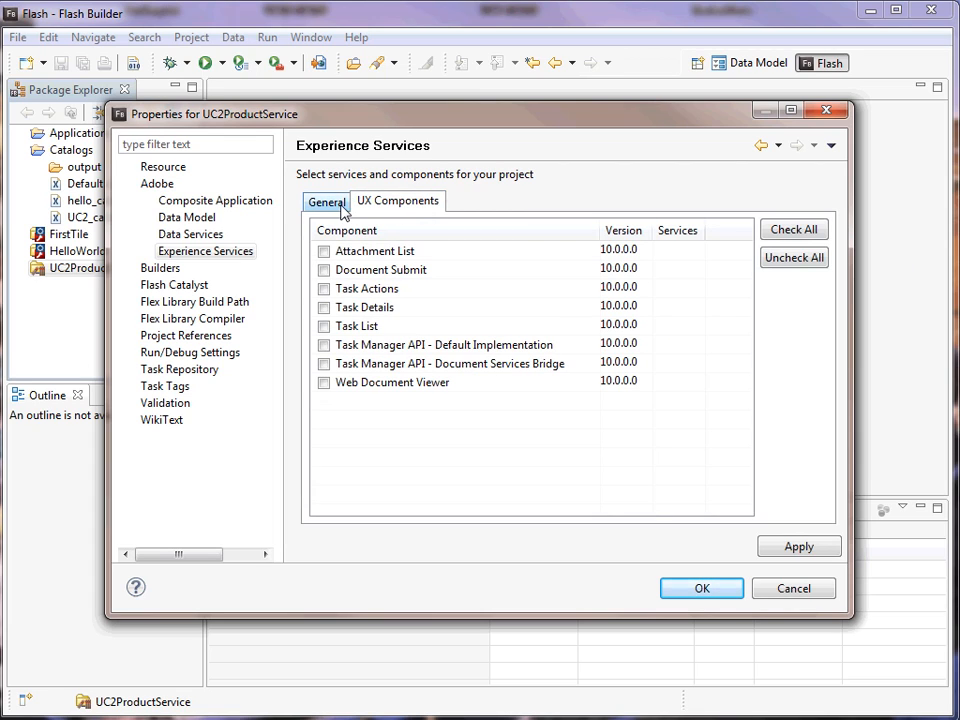
pyautogui.click(800, 546)
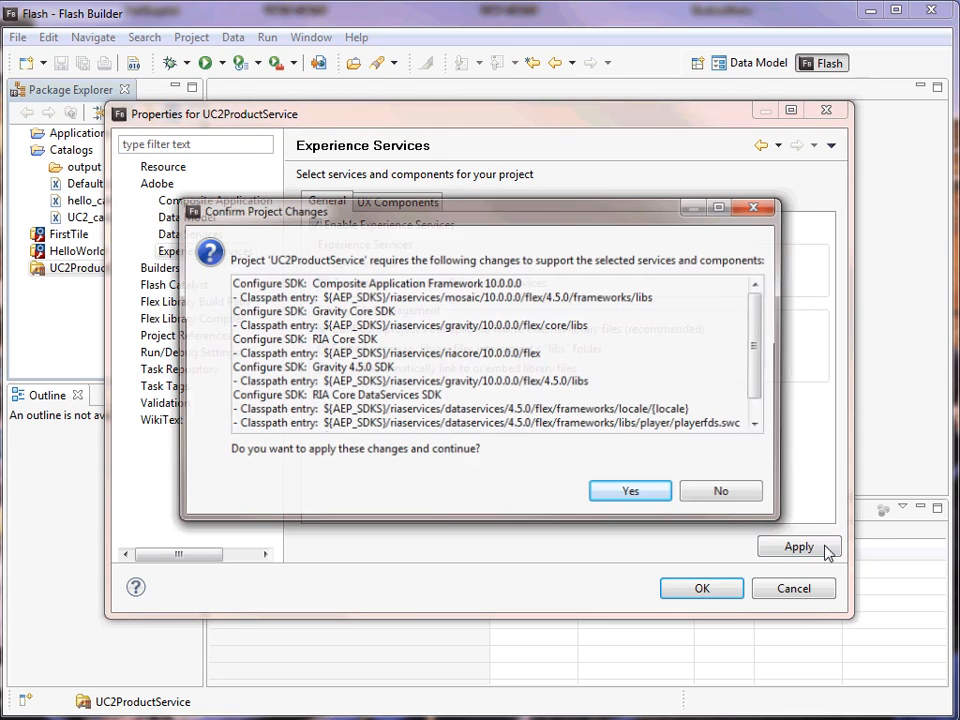
pyautogui.click(628, 490)
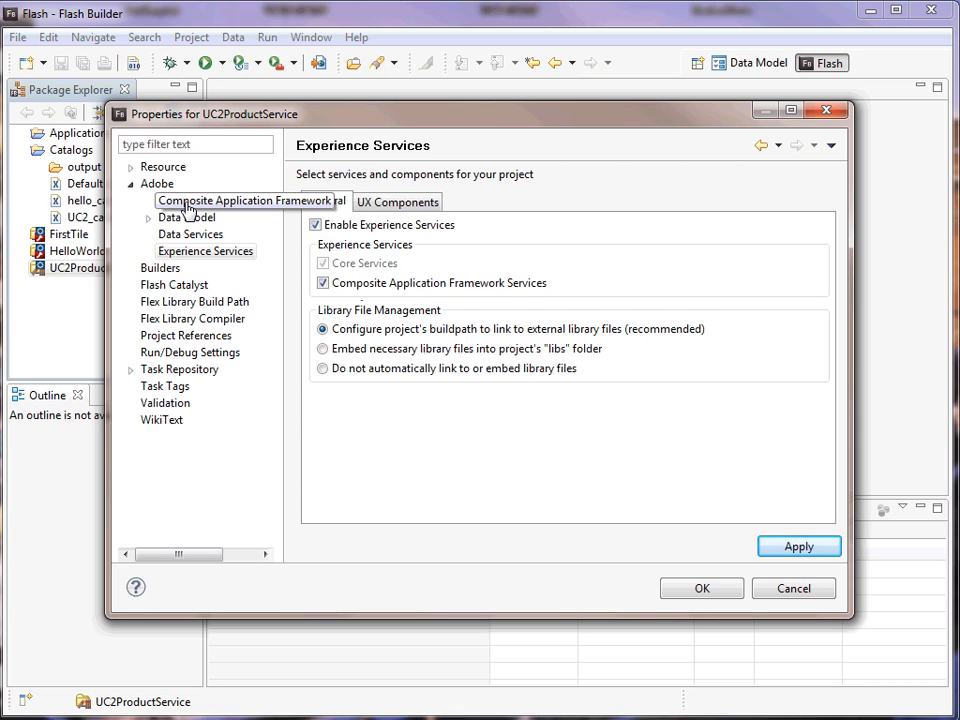
# Use project-specific Composite Application Framework settings with the UC2_catalog catalog
pyautogui.click(214, 200)
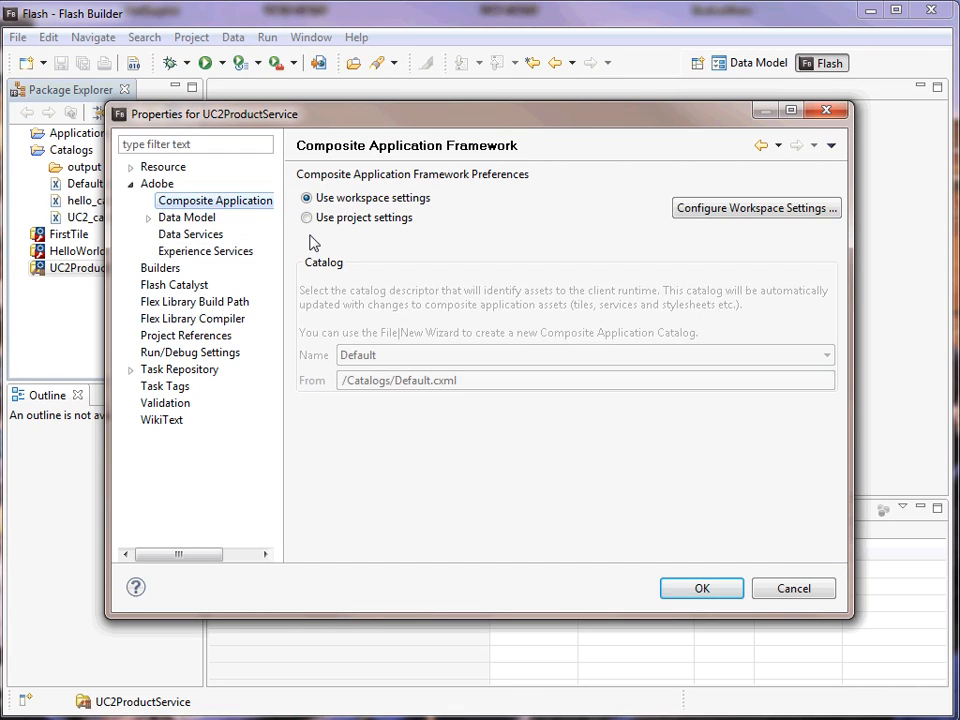
pyautogui.click(822, 356)
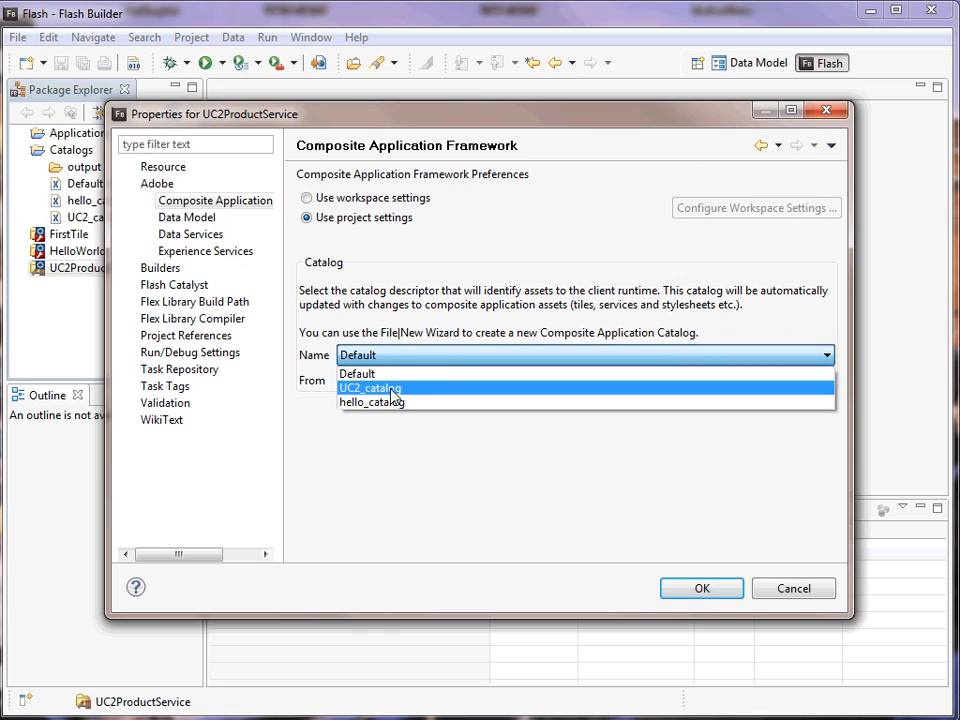
pyautogui.click(370, 388)
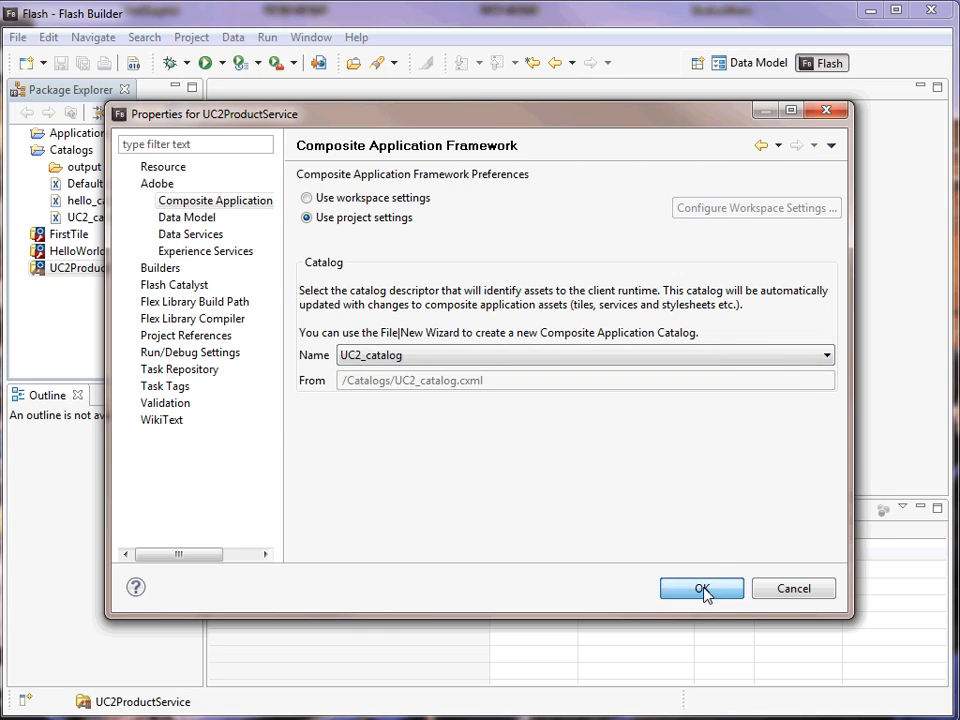
pyautogui.click(704, 588)
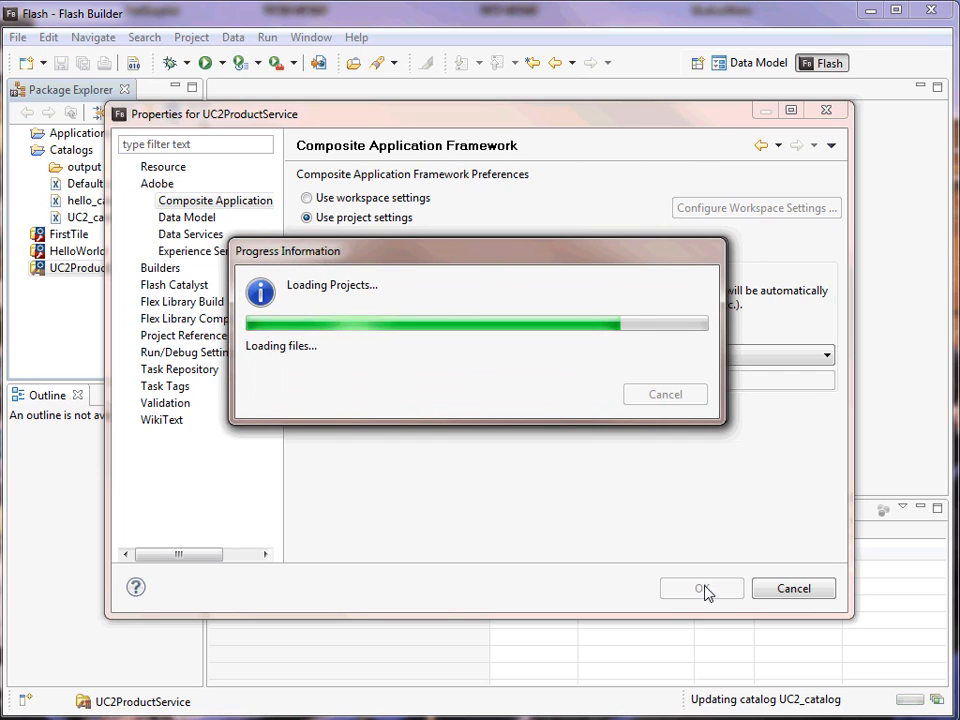
pyautogui.click(702, 588)
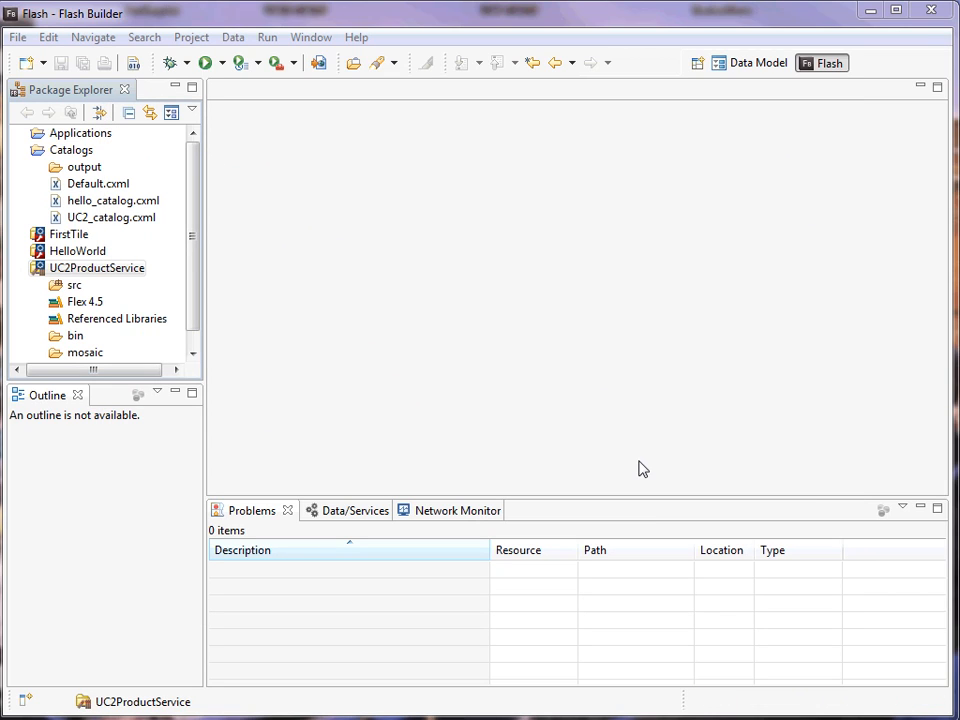
# Start a new ProductModel.fml data model connecting to LCDS
pyautogui.rightClick(96, 268)
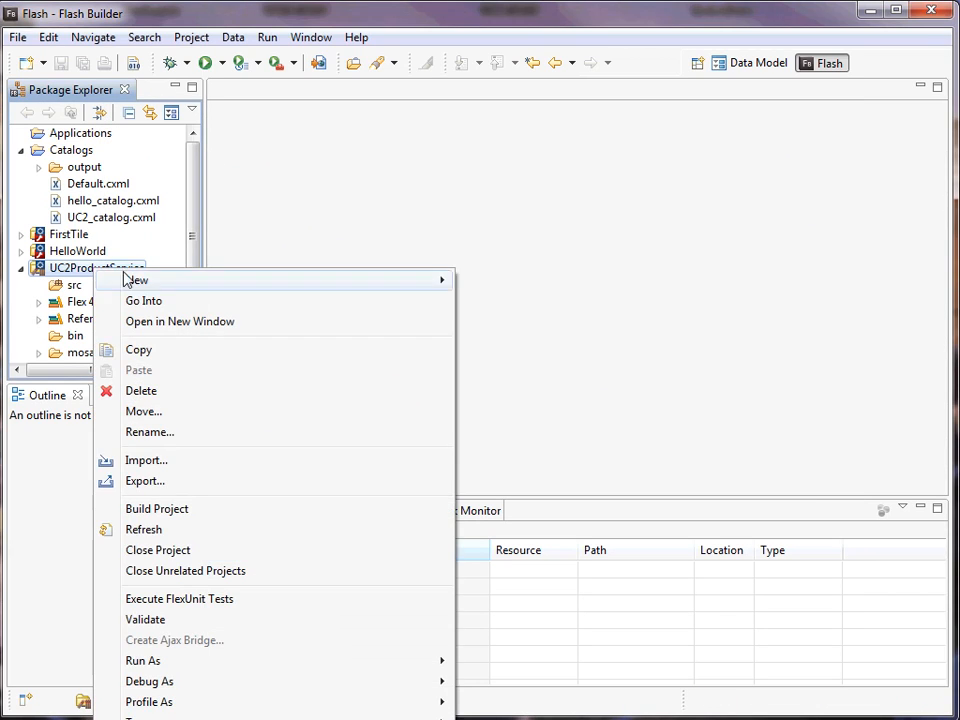
pyautogui.moveTo(136, 280)
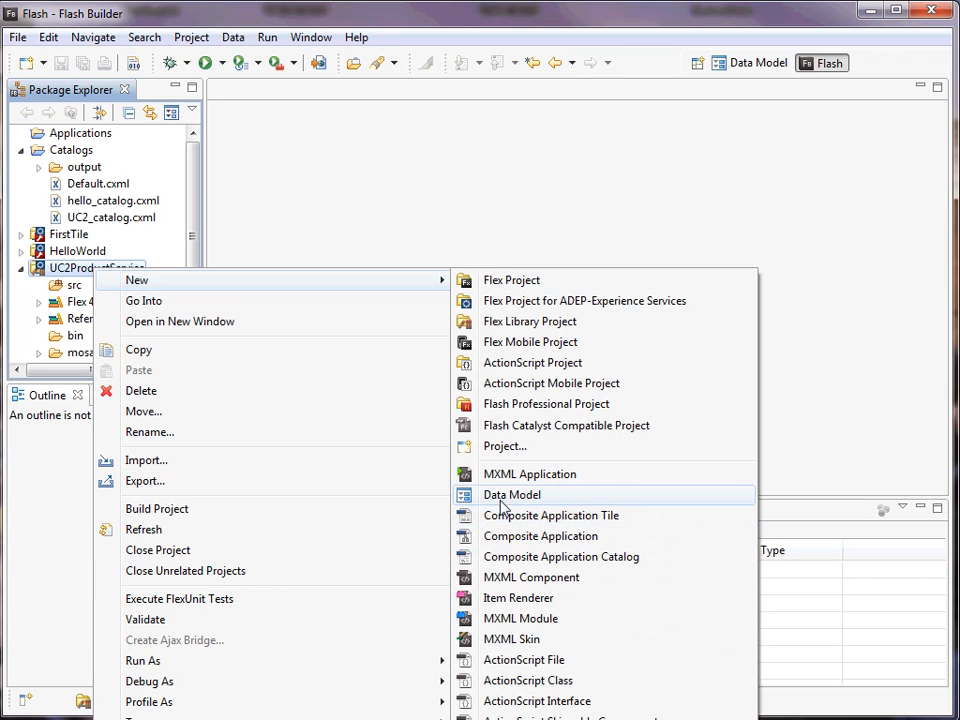
pyautogui.click(512, 494)
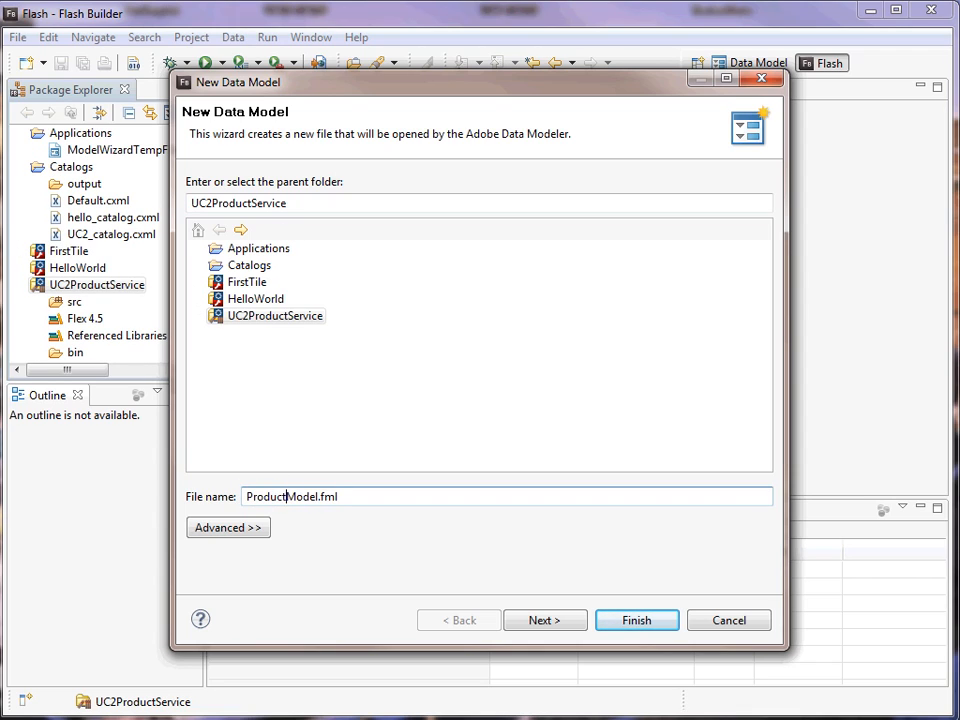
pyautogui.click(544, 620)
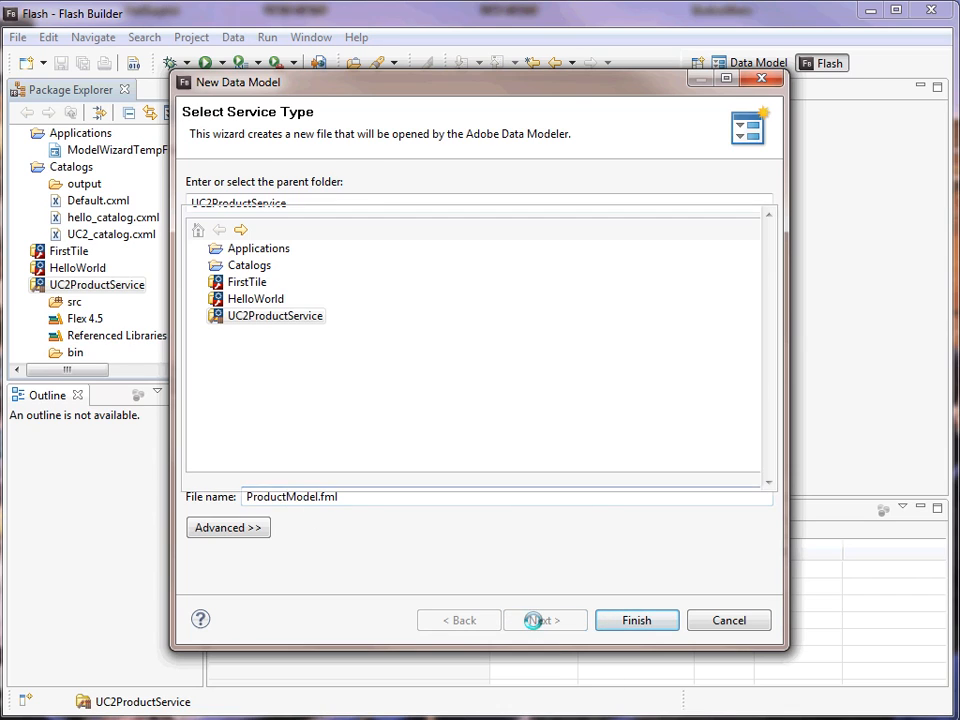
pyautogui.click(544, 620)
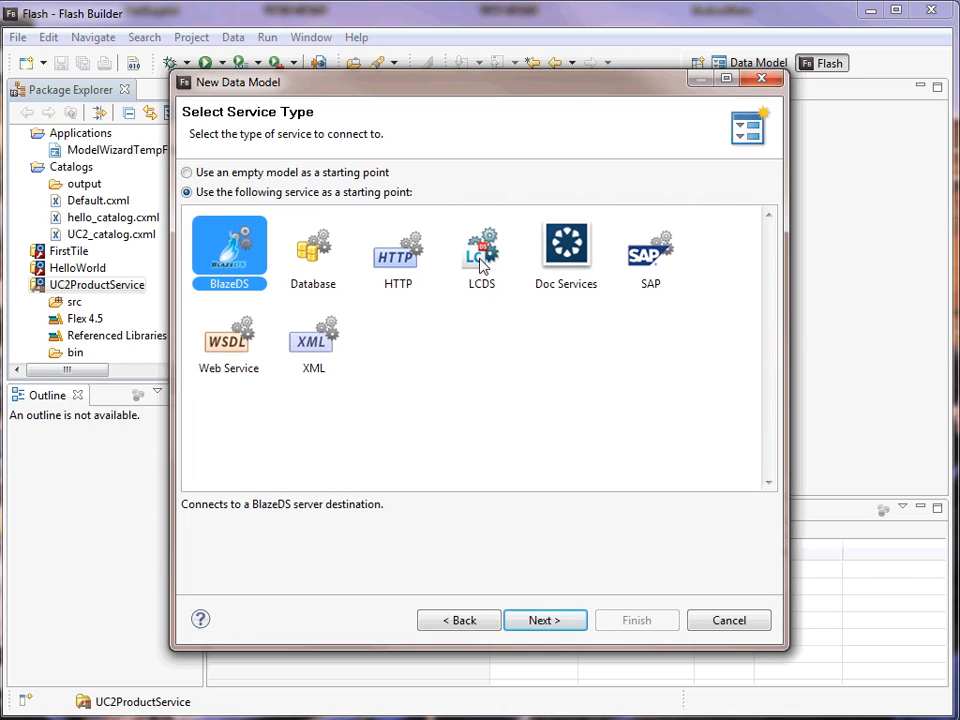
pyautogui.click(482, 250)
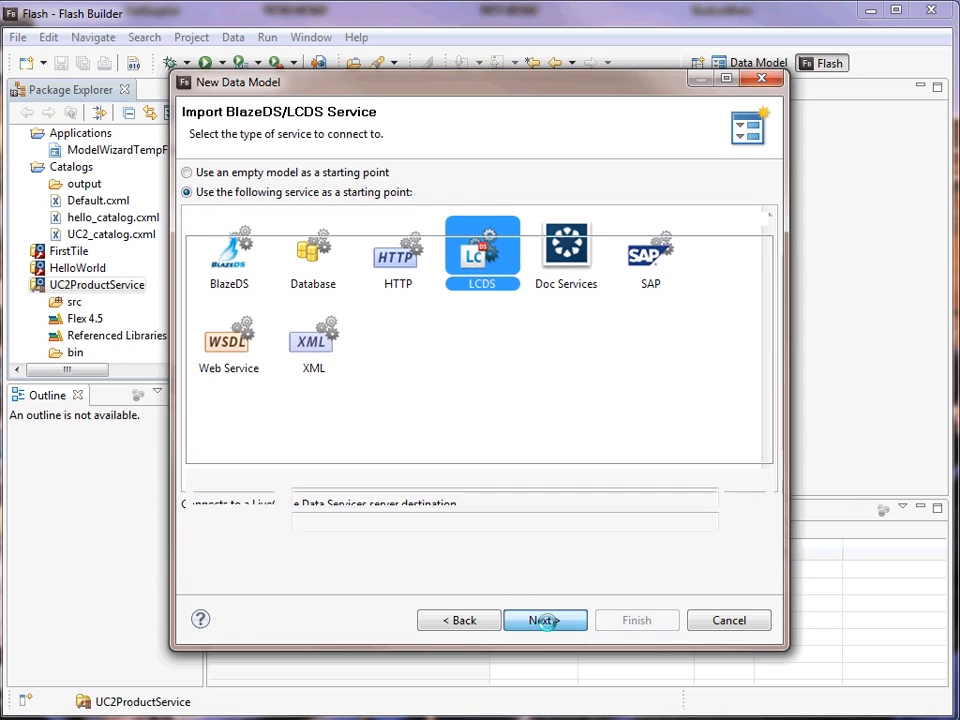
pyautogui.click(544, 620)
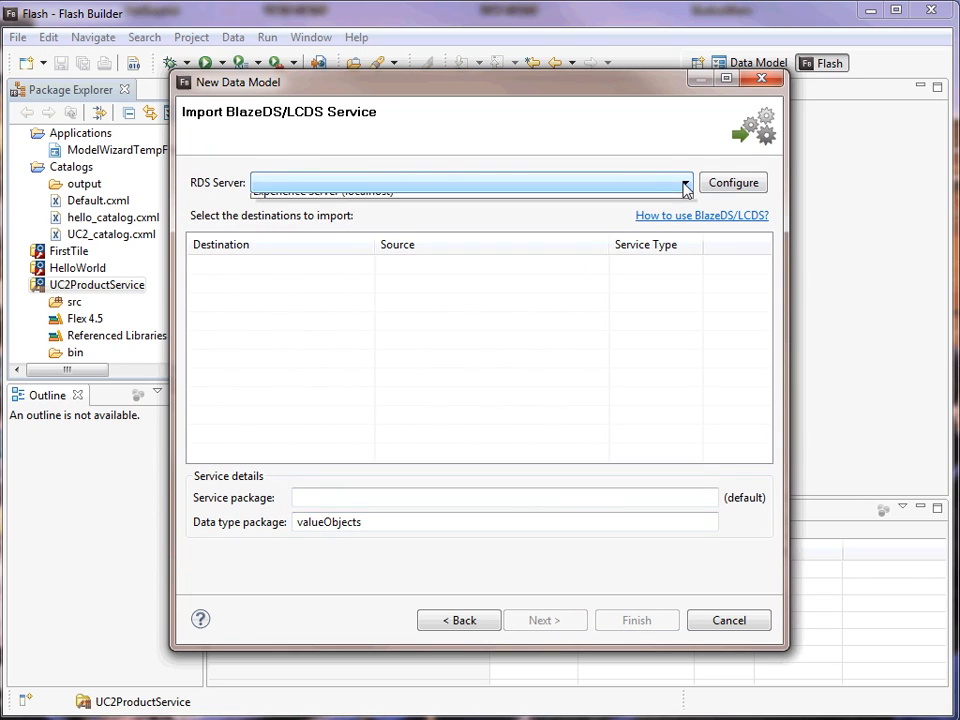
# Log into Experience Server (localhost) as admin and import the productService destination
pyautogui.click(684, 182)
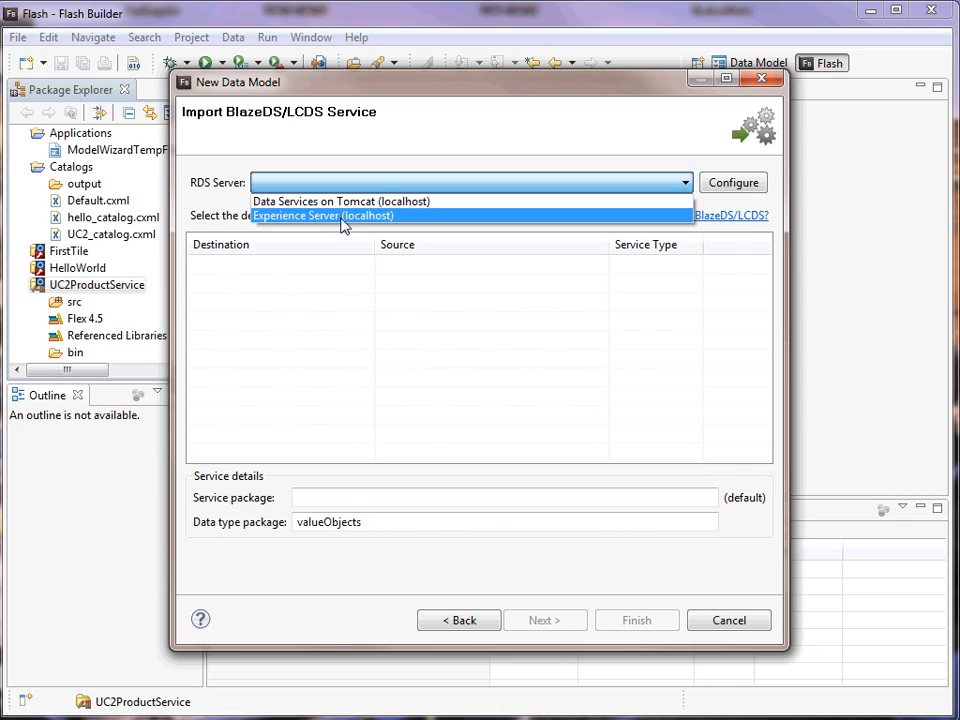
pyautogui.click(322, 216)
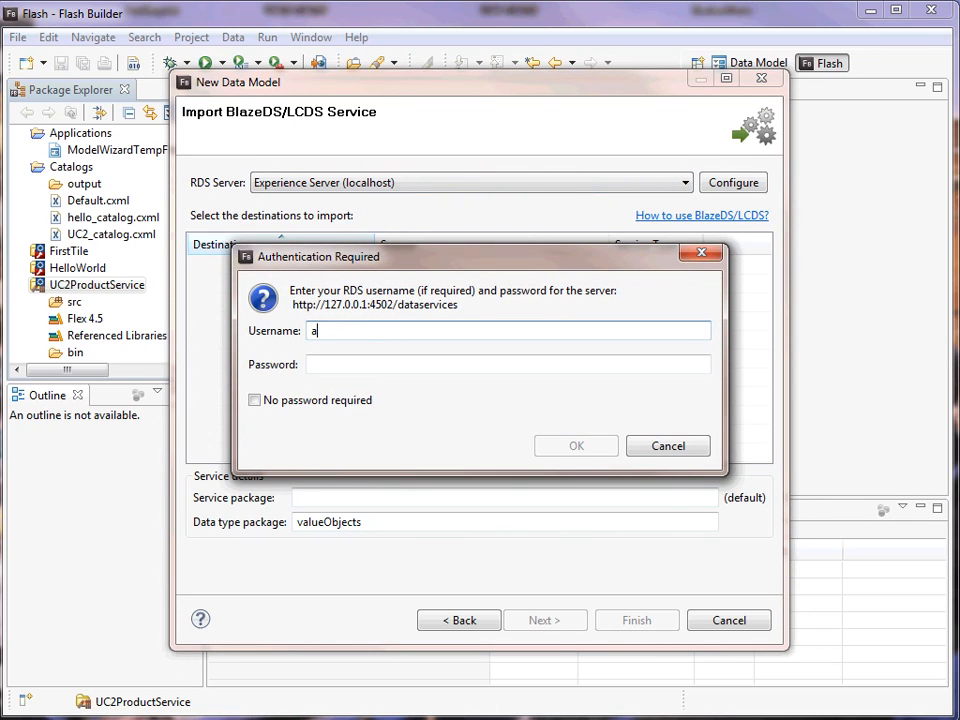
pyautogui.write('admin')
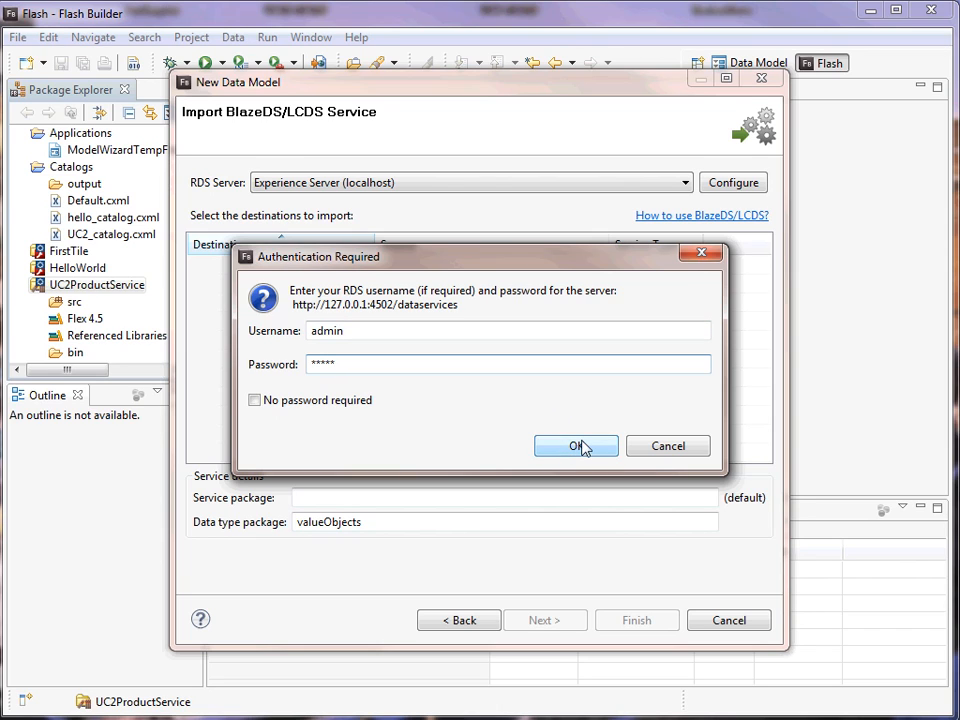
pyautogui.click(576, 446)
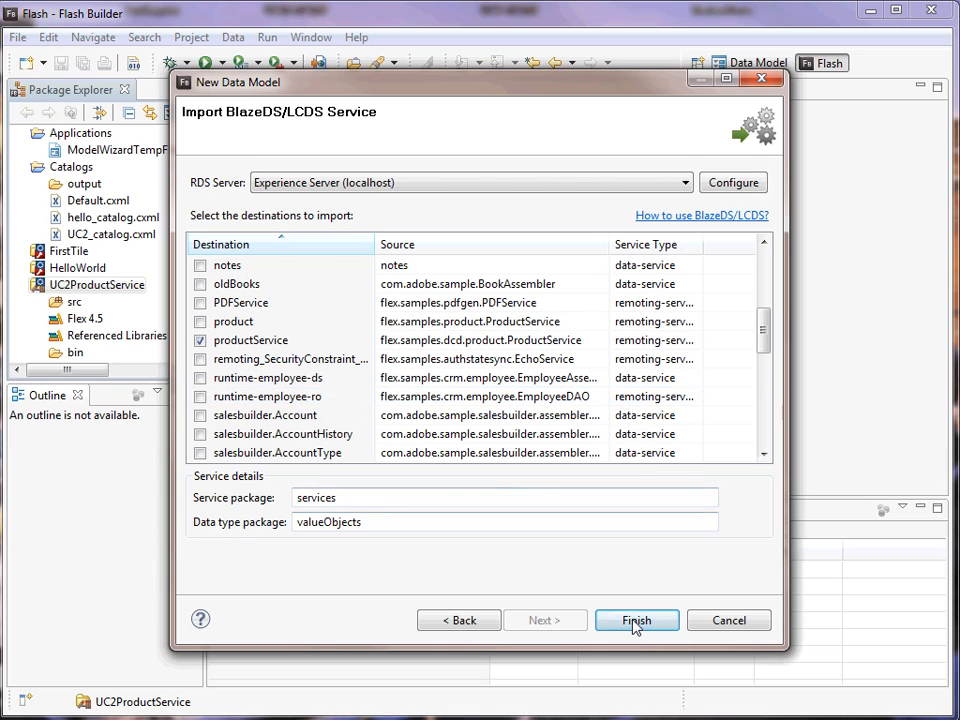
pyautogui.click(636, 620)
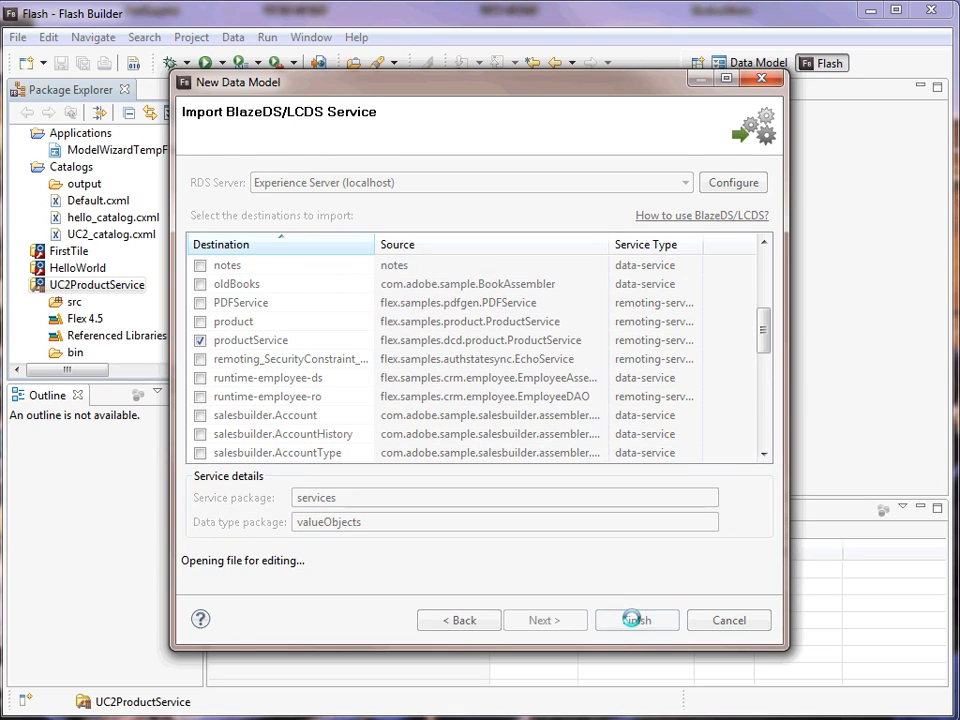
pyautogui.click(636, 620)
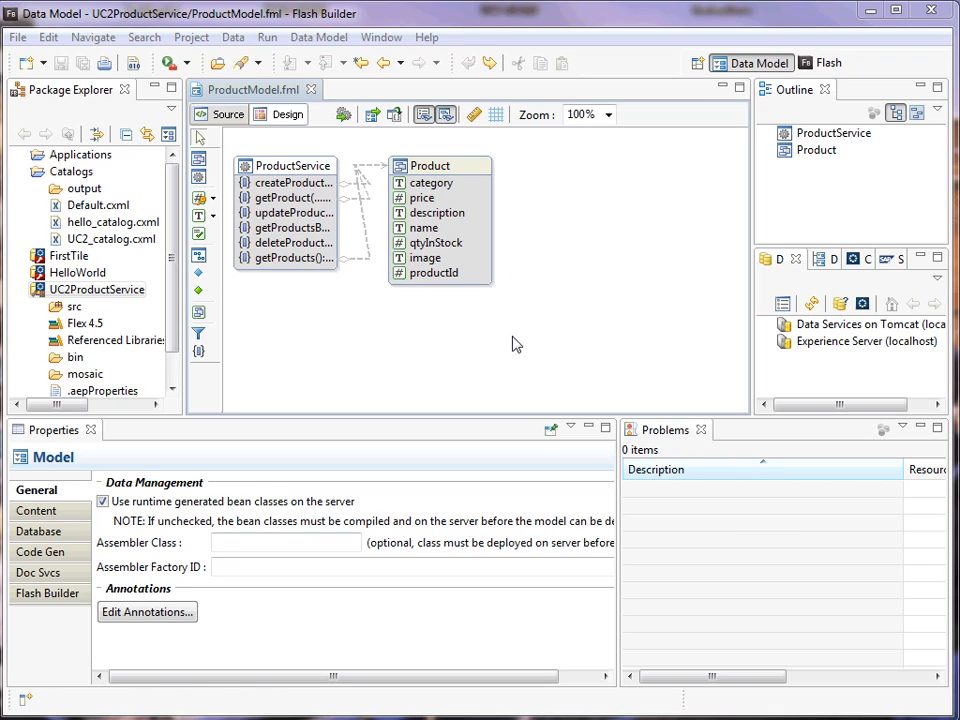
pyautogui.moveTo(36, 512)
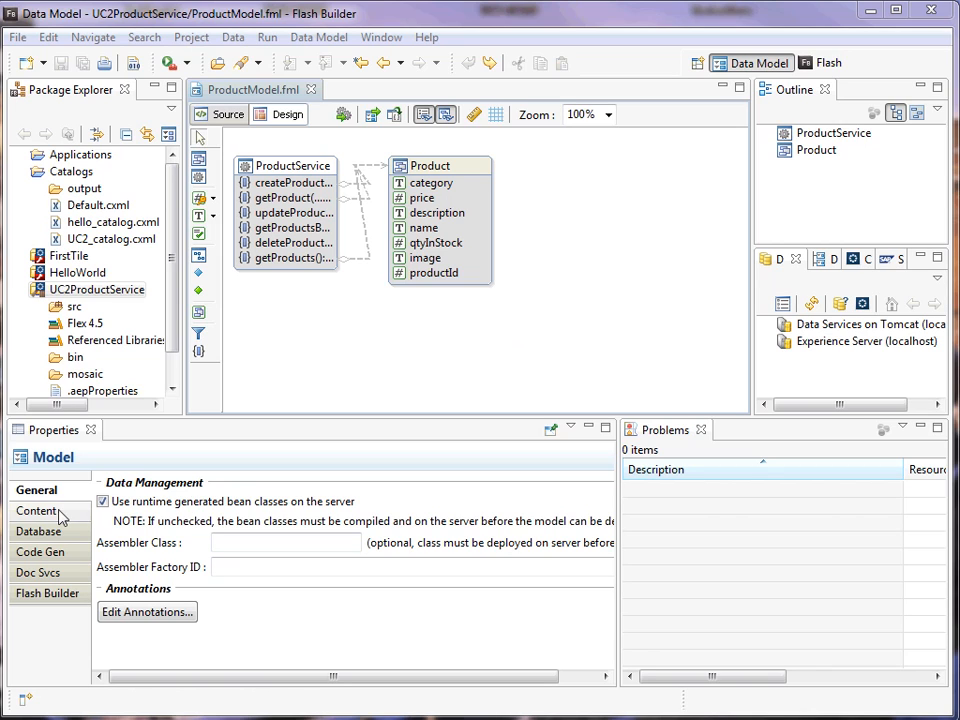
# Show ProductModel's Code Gen properties and its code generation preferences
pyautogui.click(40, 552)
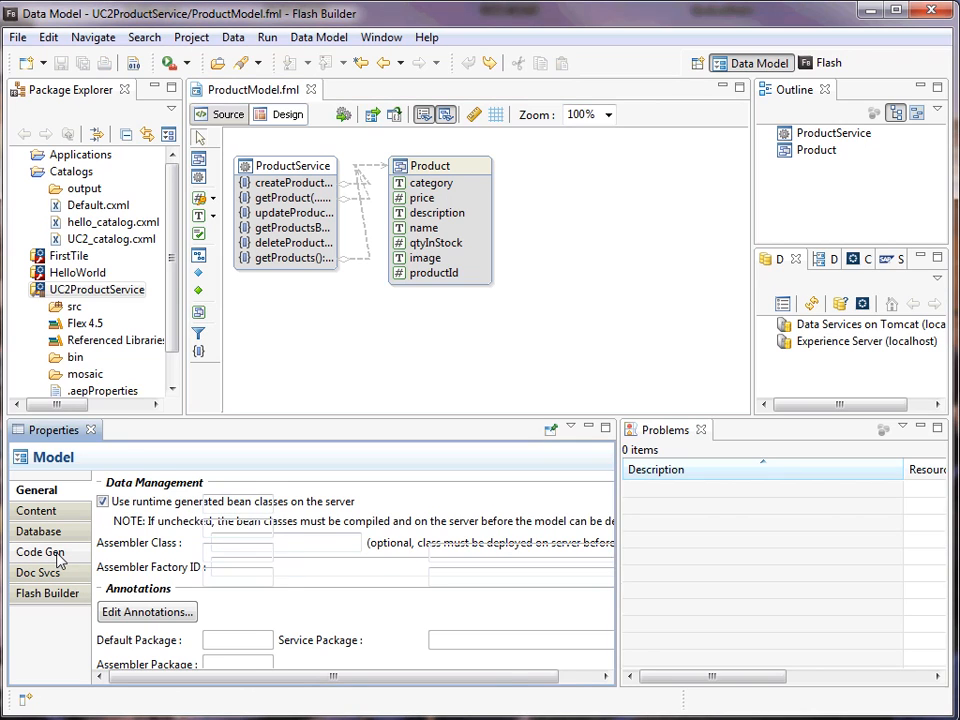
pyautogui.click(40, 552)
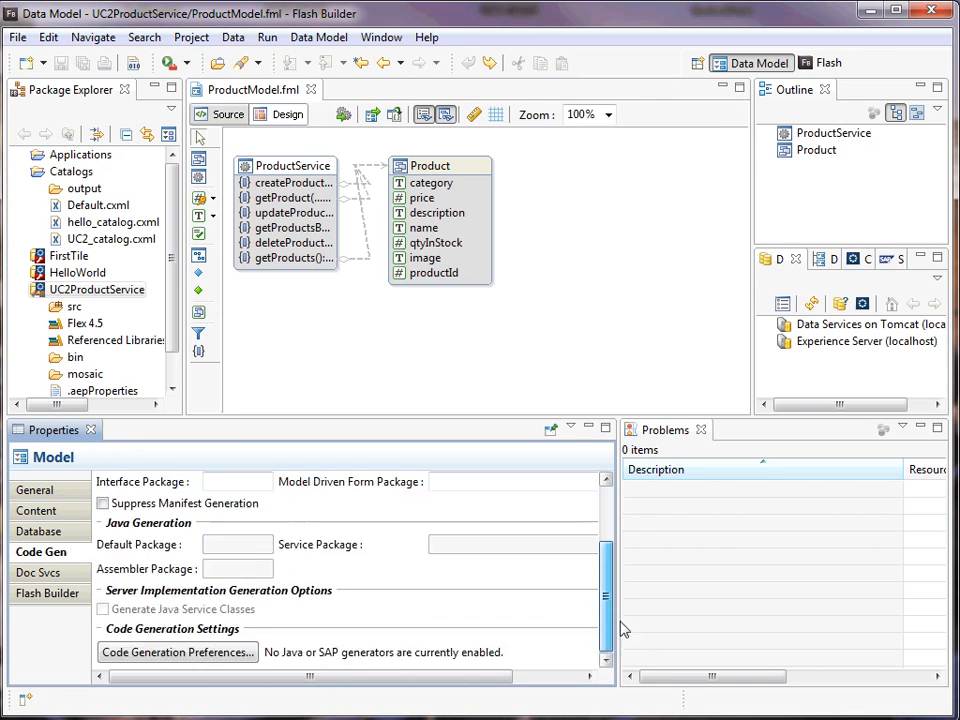
pyautogui.click(178, 652)
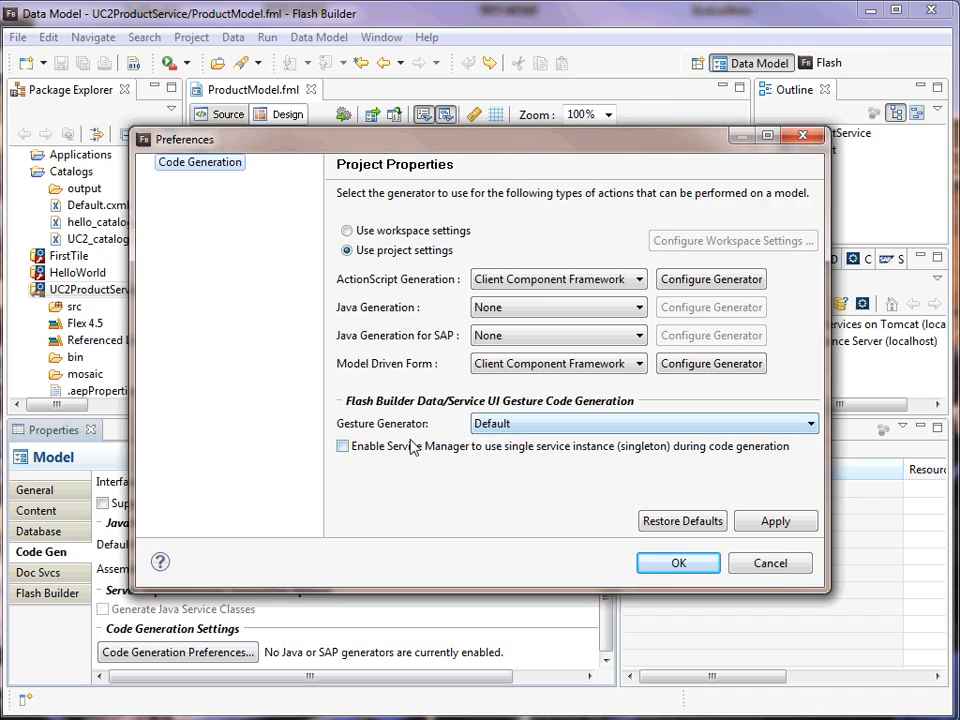
# Set the Gesture Generator to Client Component Framework and apply it
pyautogui.click(808, 424)
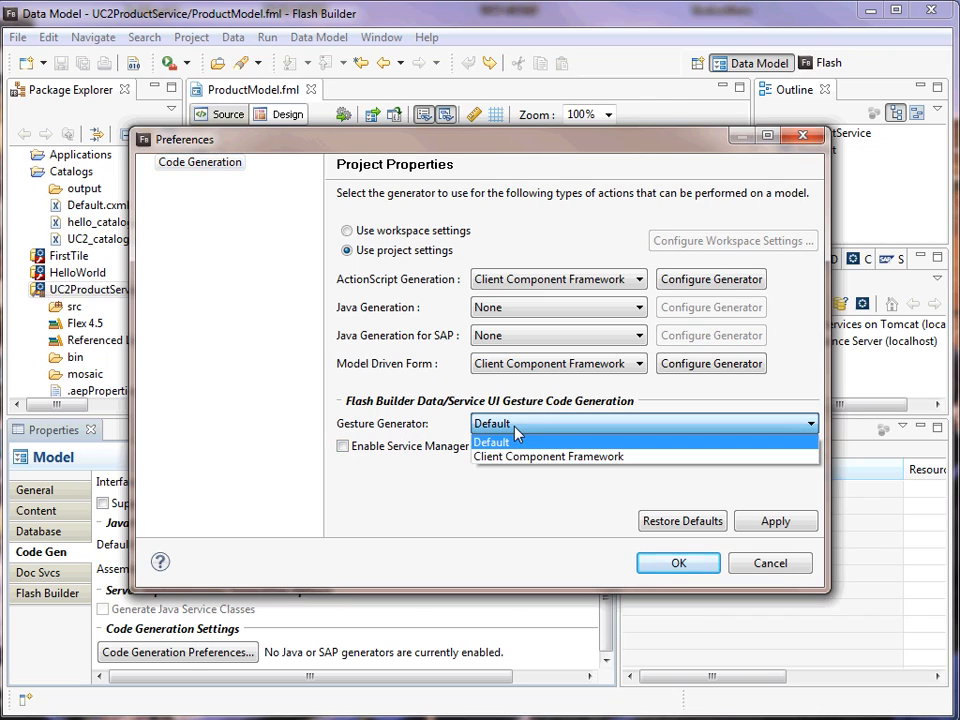
pyautogui.click(548, 456)
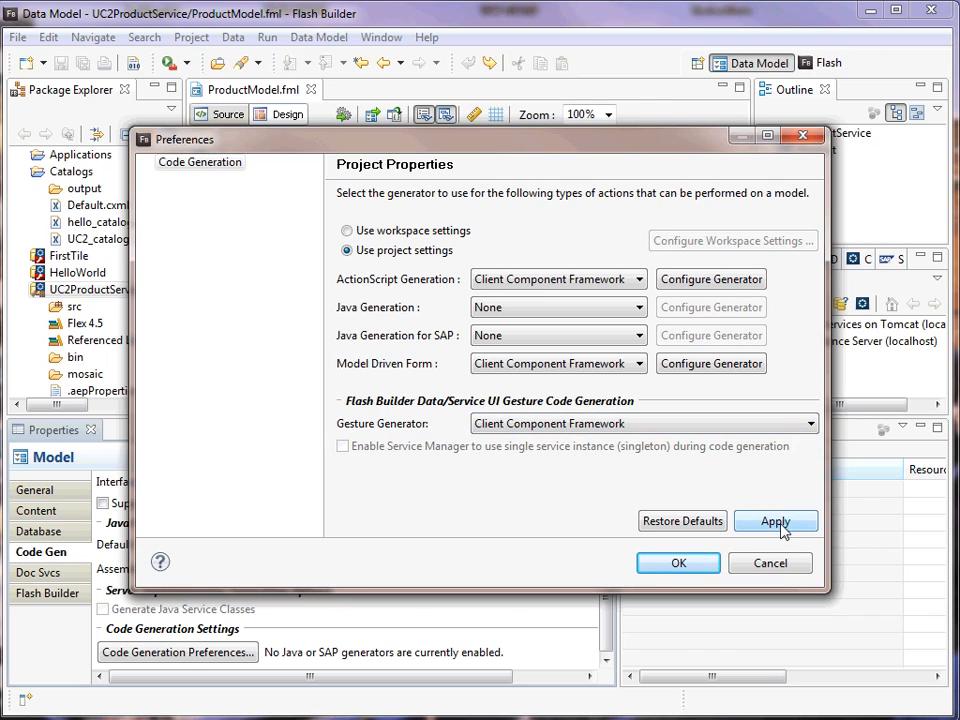
pyautogui.click(678, 564)
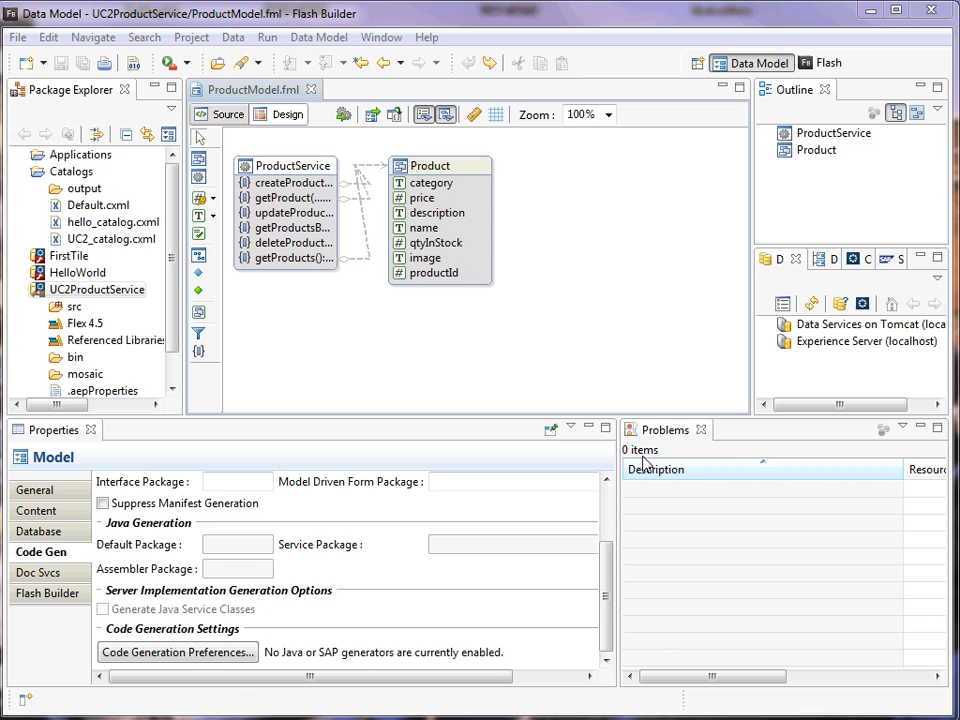
pyautogui.moveTo(540, 196)
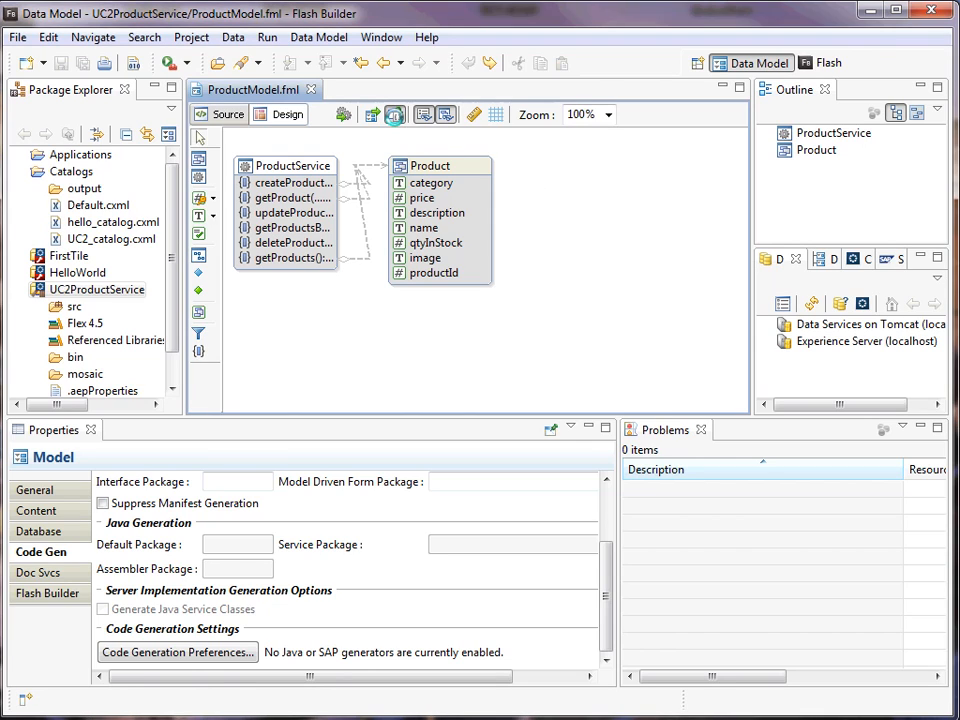
pyautogui.moveTo(396, 114)
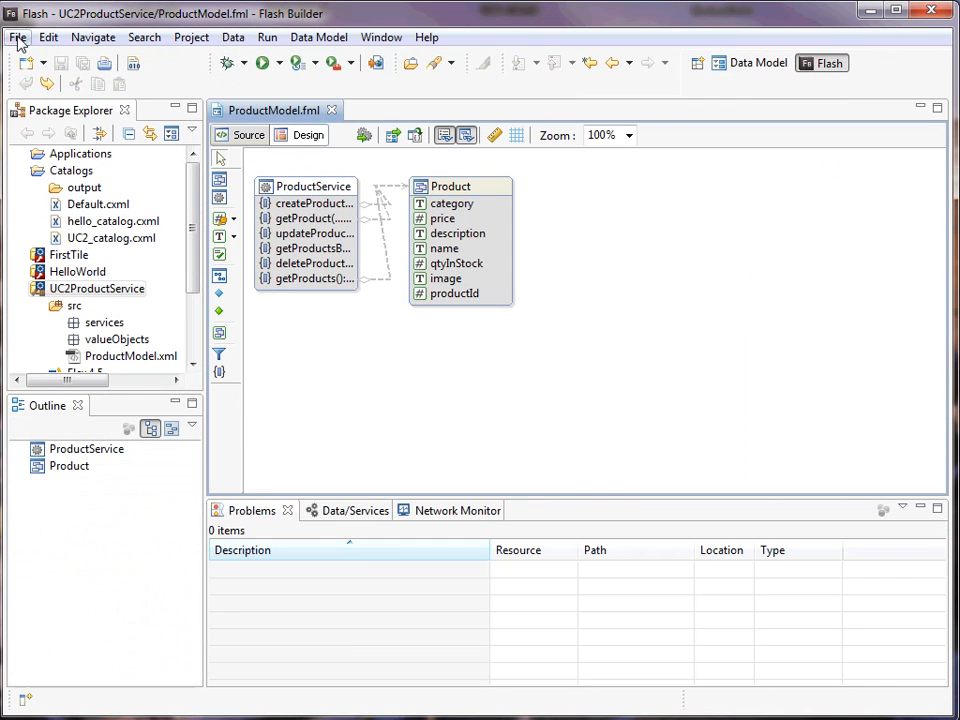
# Create a Flex library project named UC2ProductInterfaceLibrary
pyautogui.click(16, 36)
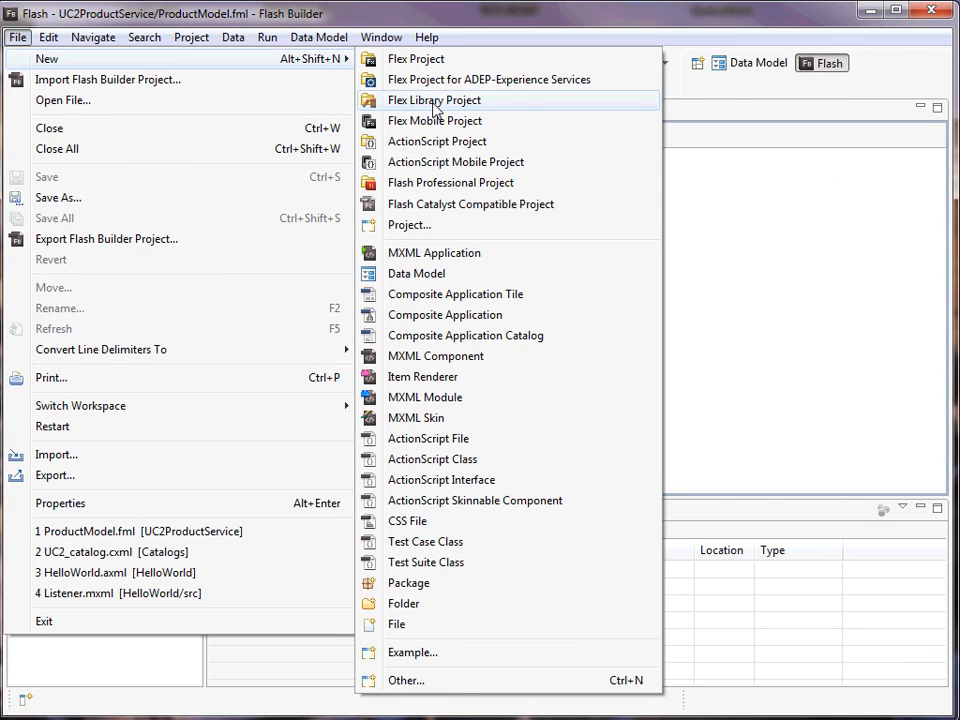
pyautogui.click(444, 100)
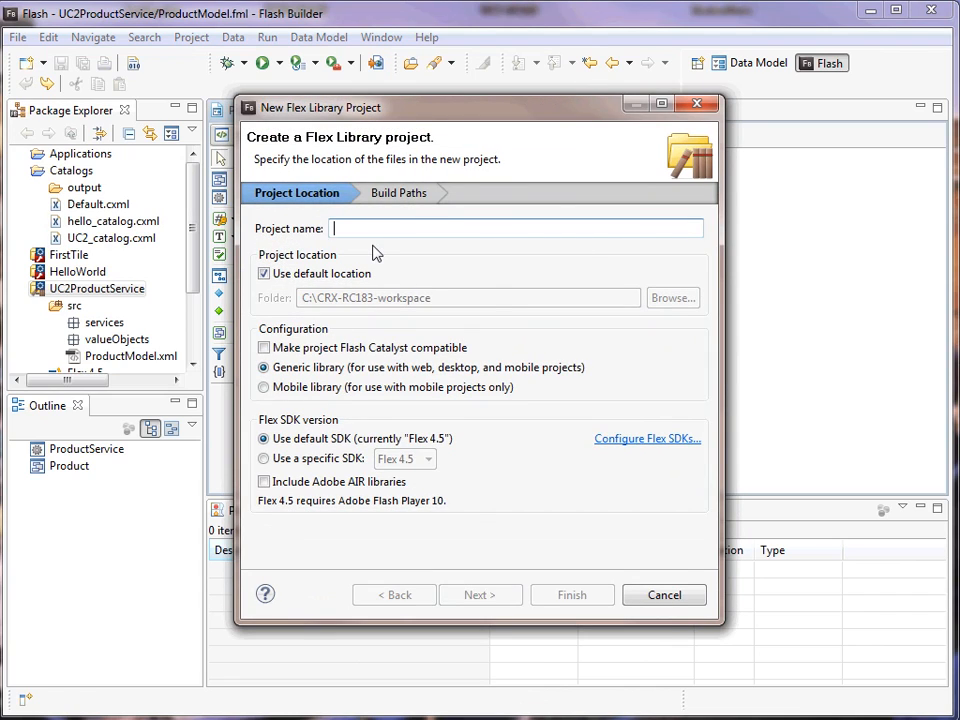
pyautogui.write('UC2P')
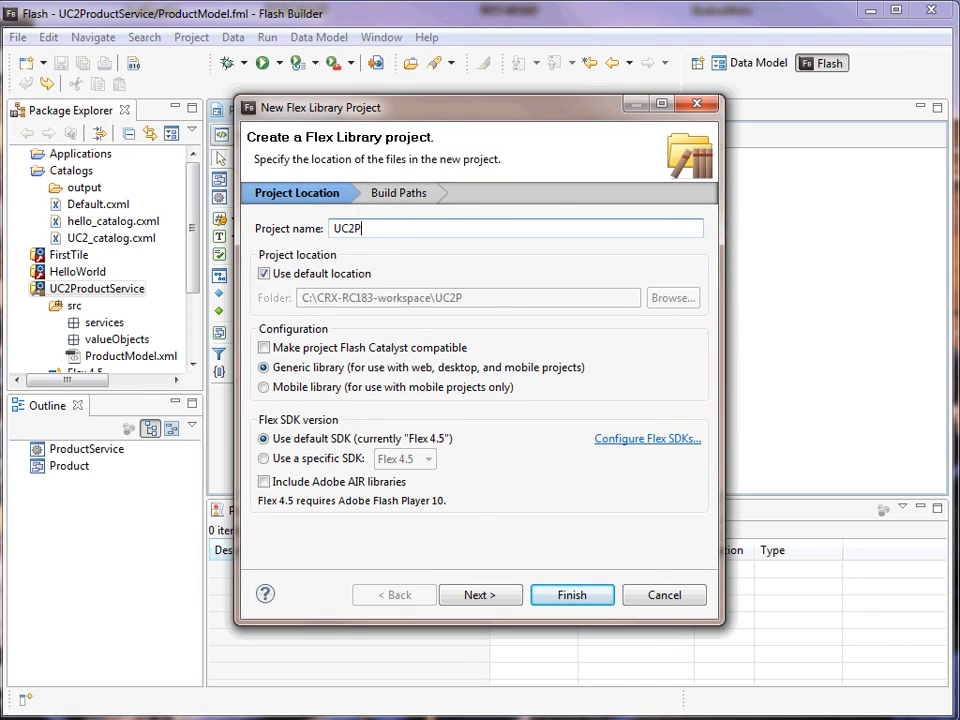
pyautogui.write('ro')
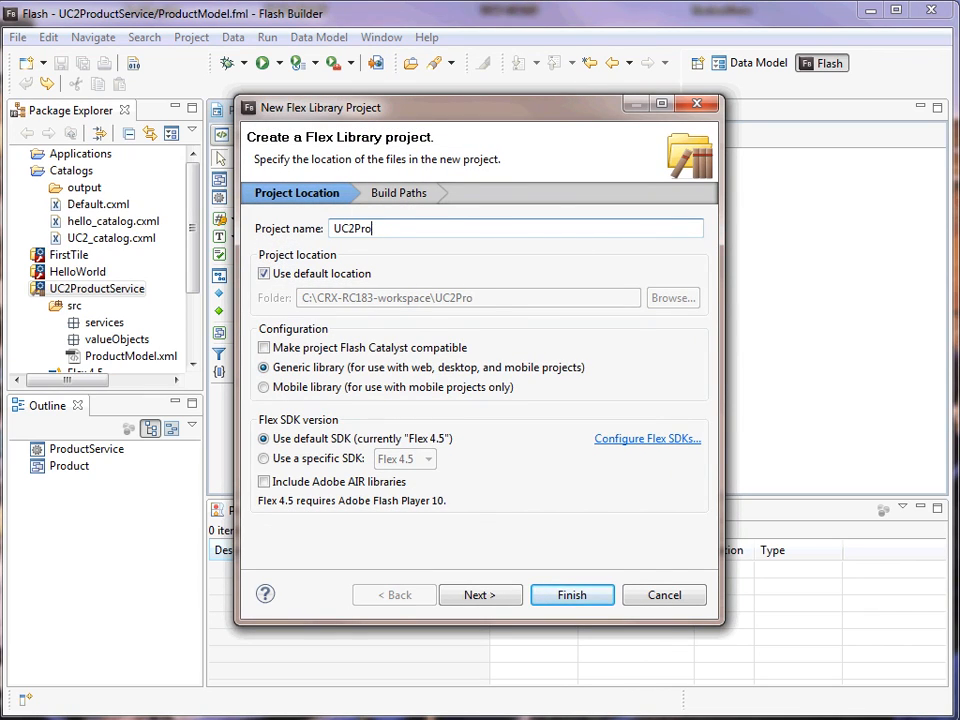
pyautogui.write('ductInterfa')
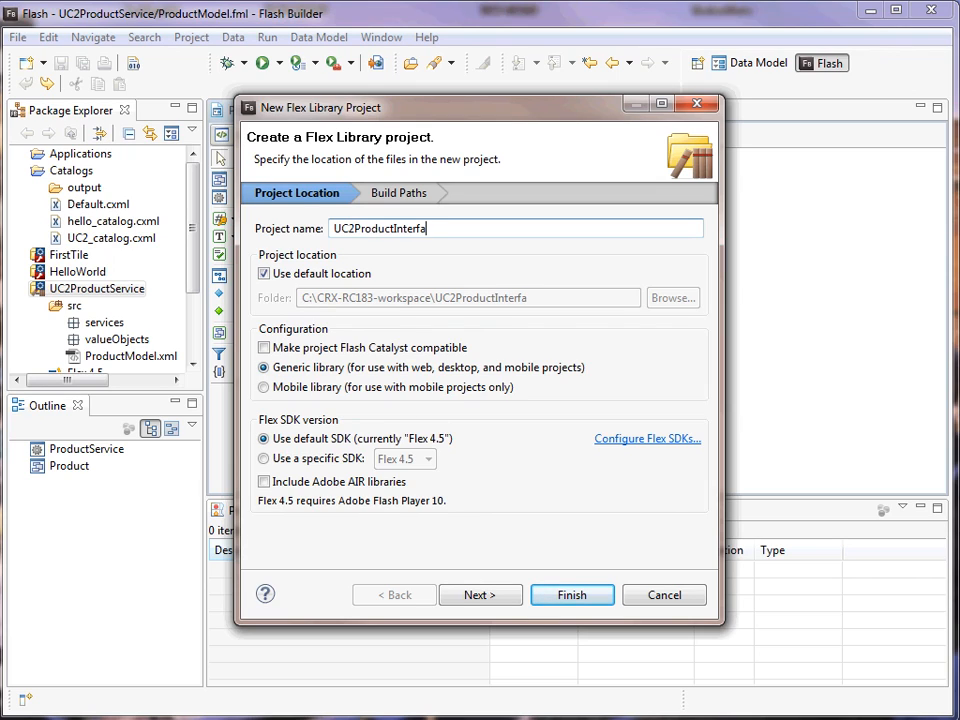
pyautogui.write('ceLibrary')
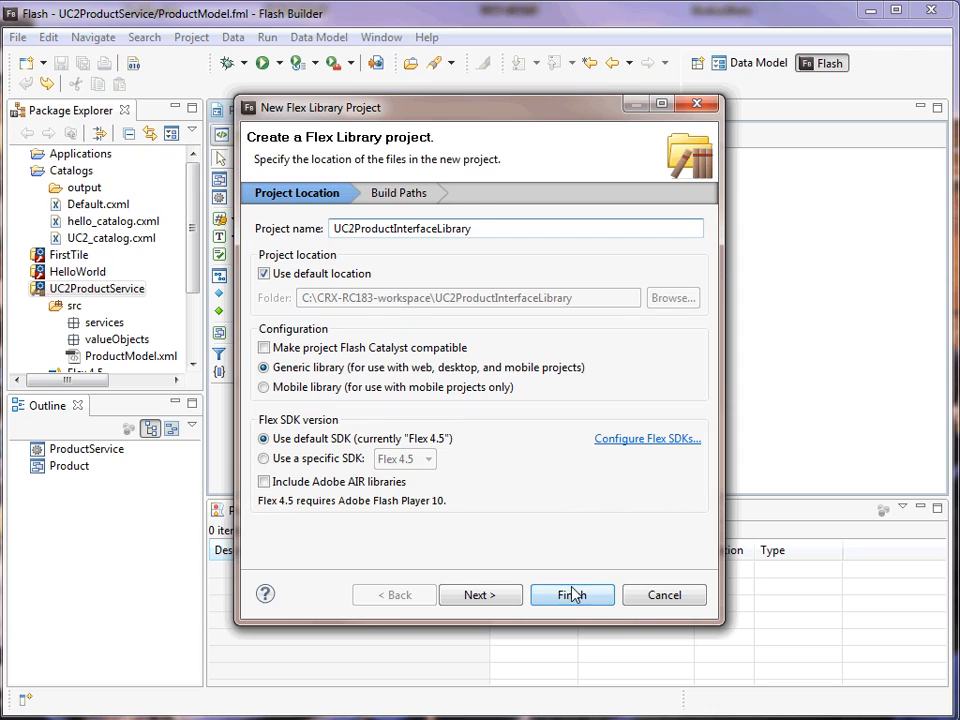
pyautogui.click(572, 594)
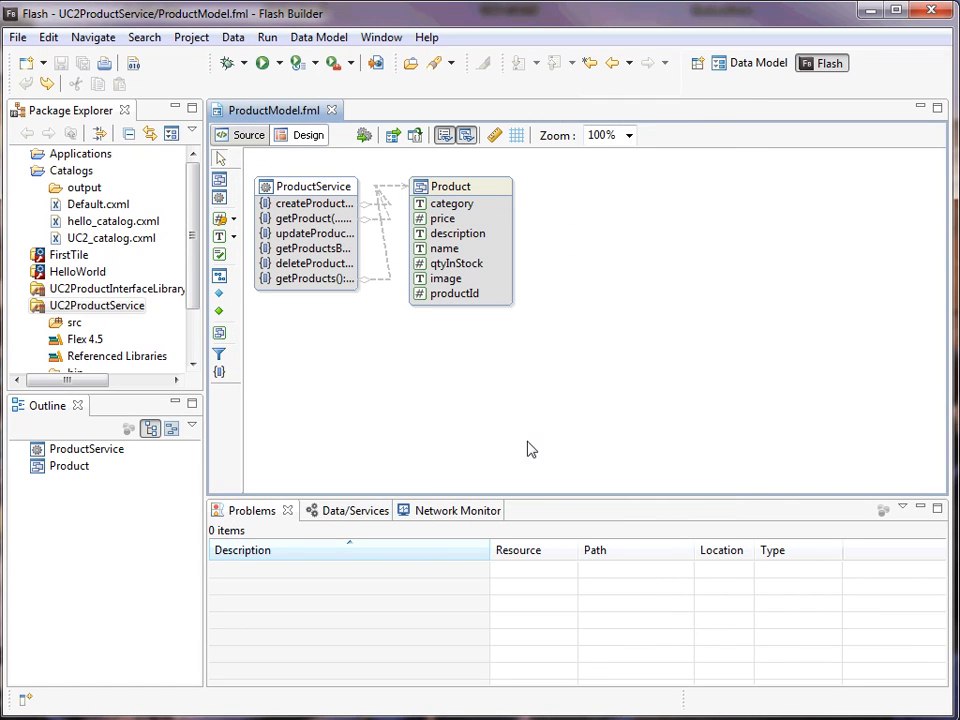
pyautogui.moveTo(506, 420)
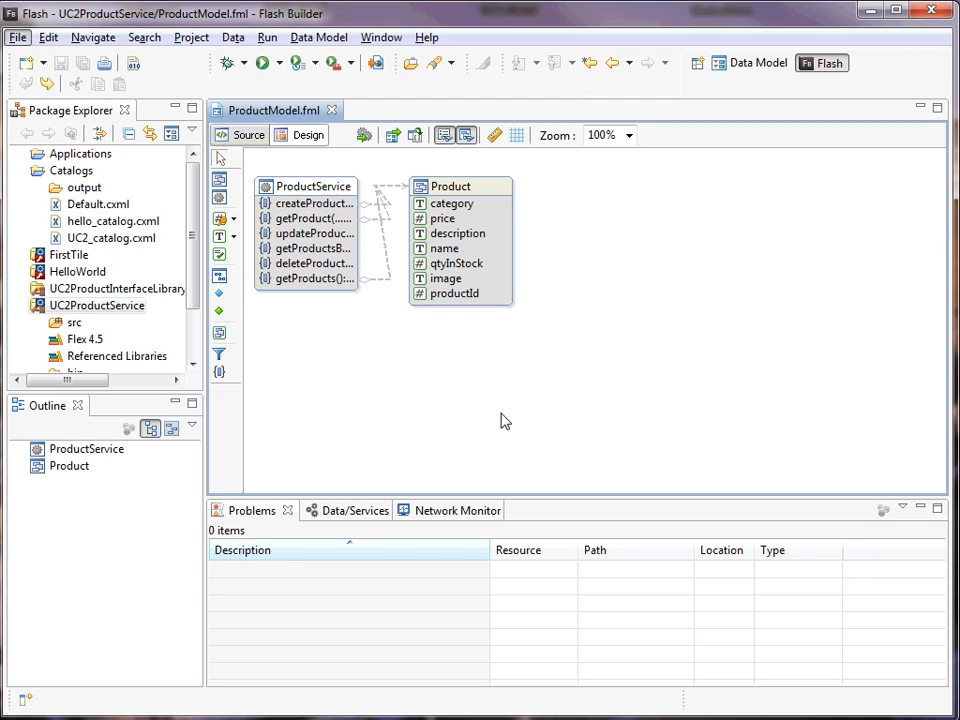
# Enable Experience Services with Composite Application Framework services and project settings for the library
pyautogui.rightClick(116, 288)
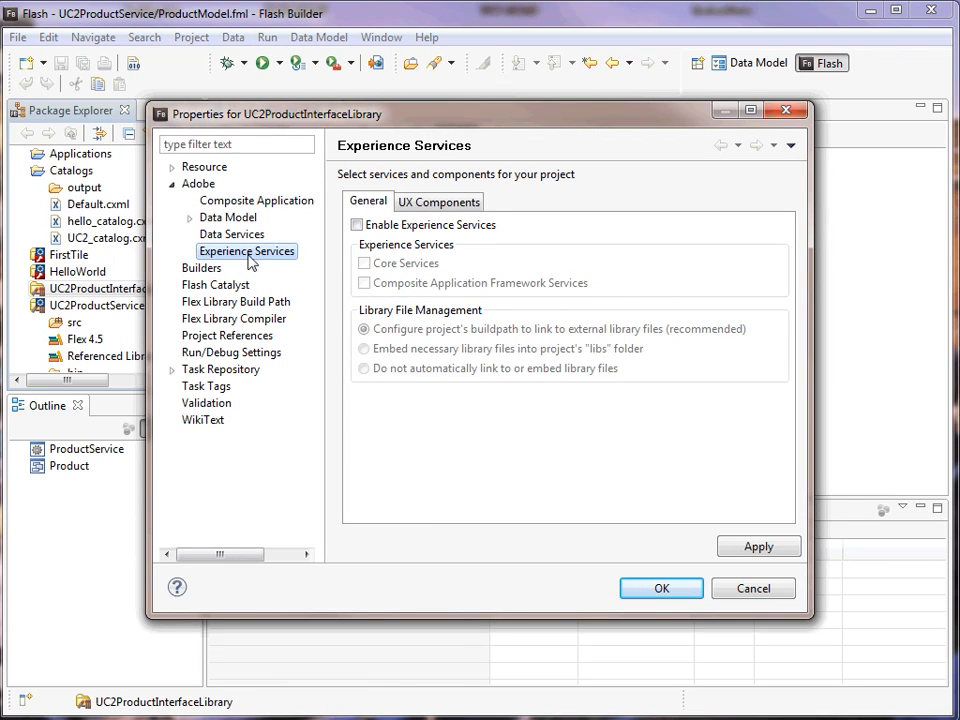
pyautogui.click(356, 224)
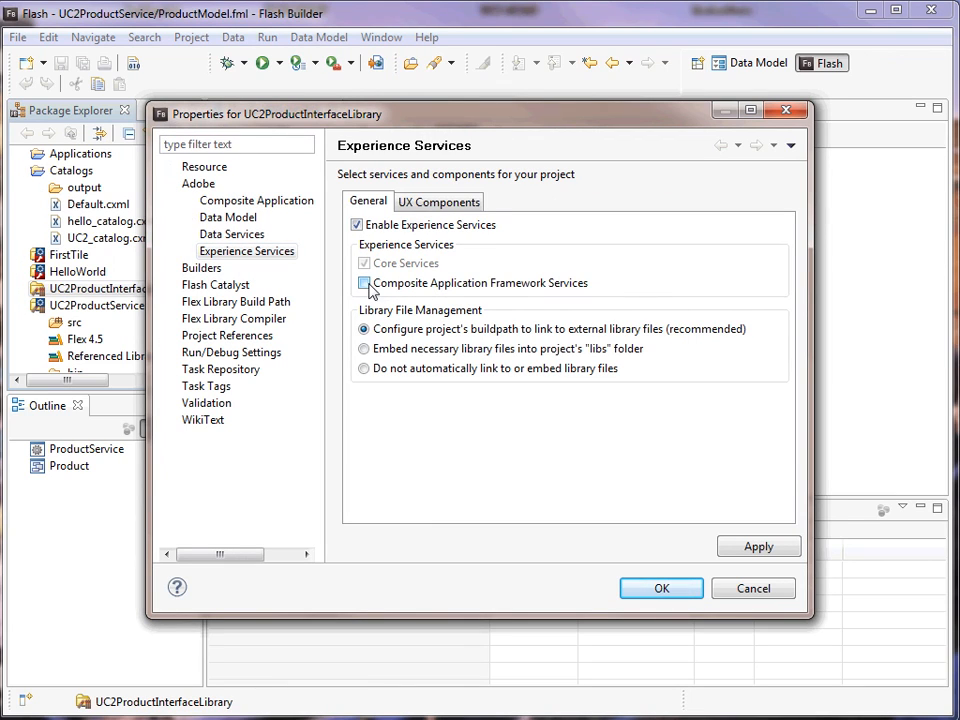
pyautogui.click(364, 284)
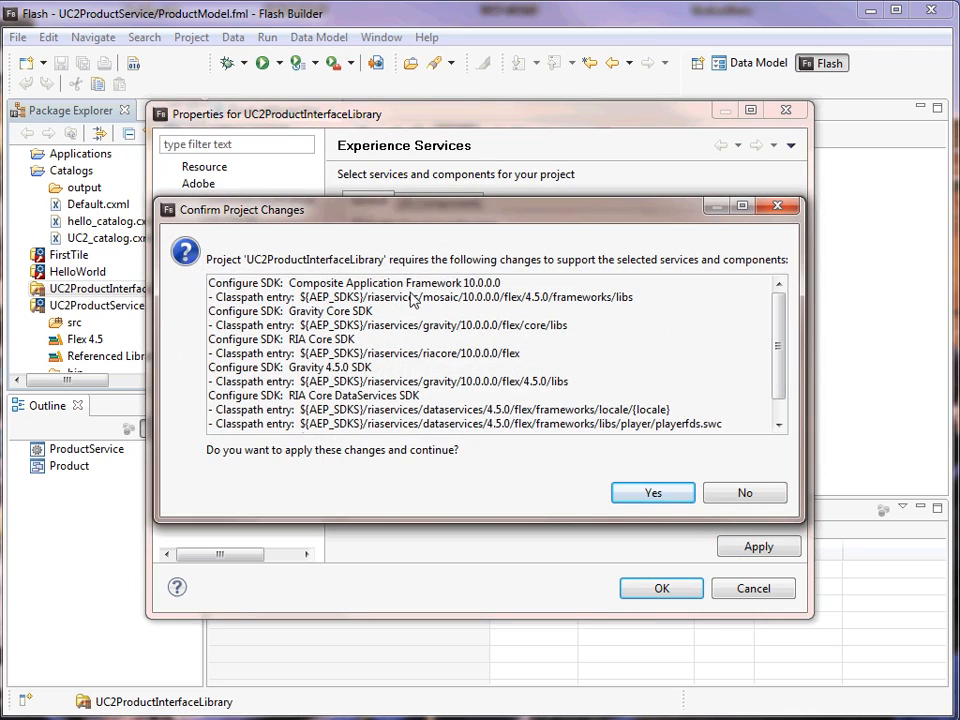
pyautogui.click(652, 492)
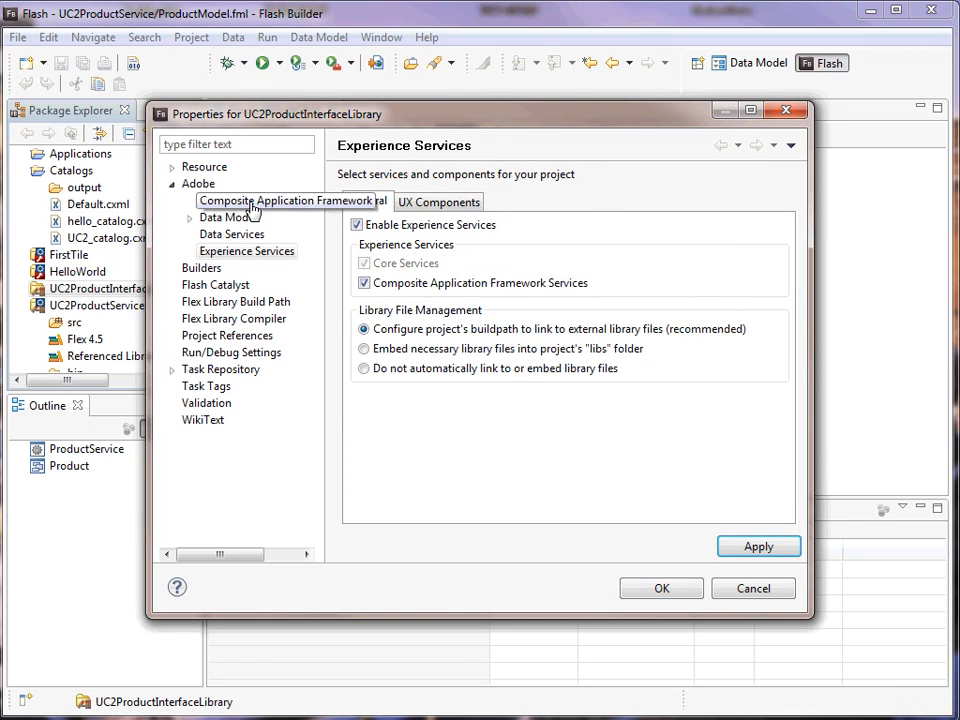
pyautogui.click(256, 200)
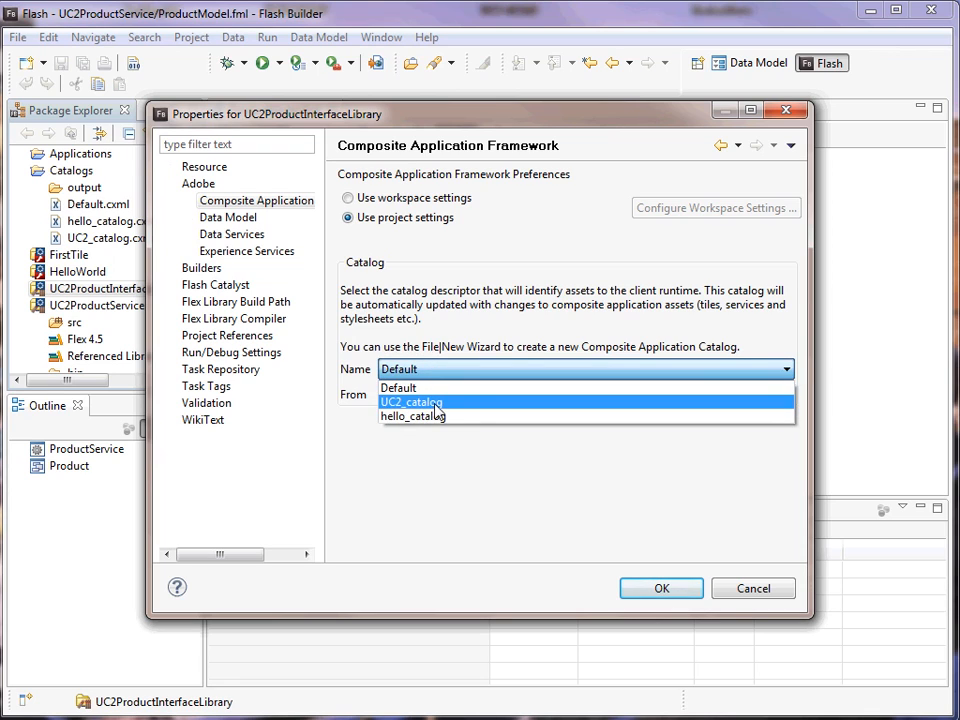
pyautogui.click(664, 588)
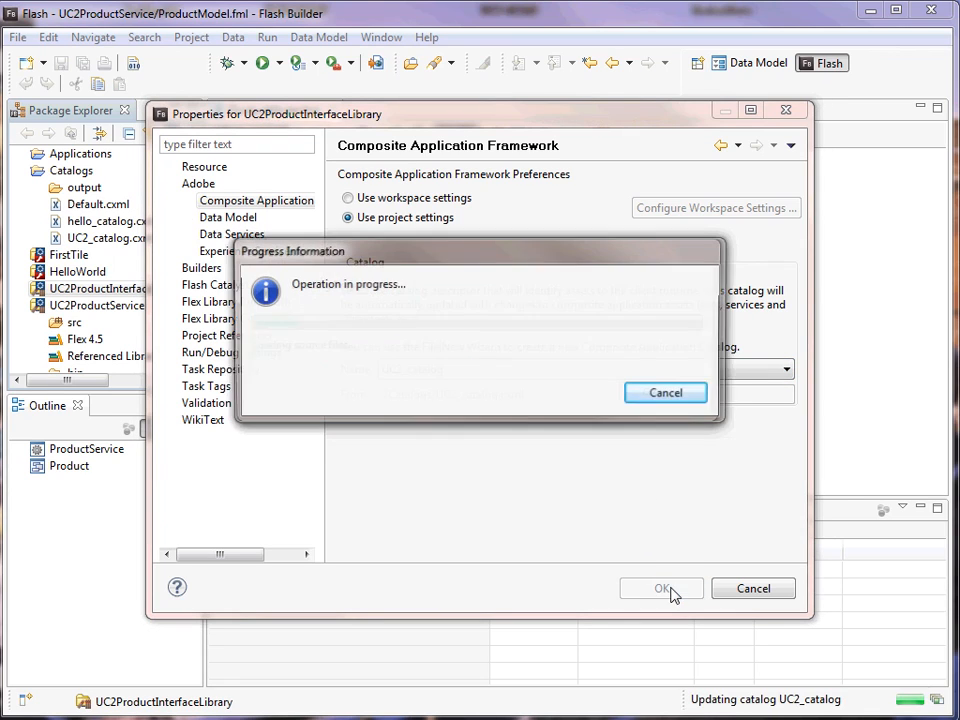
pyautogui.click(660, 588)
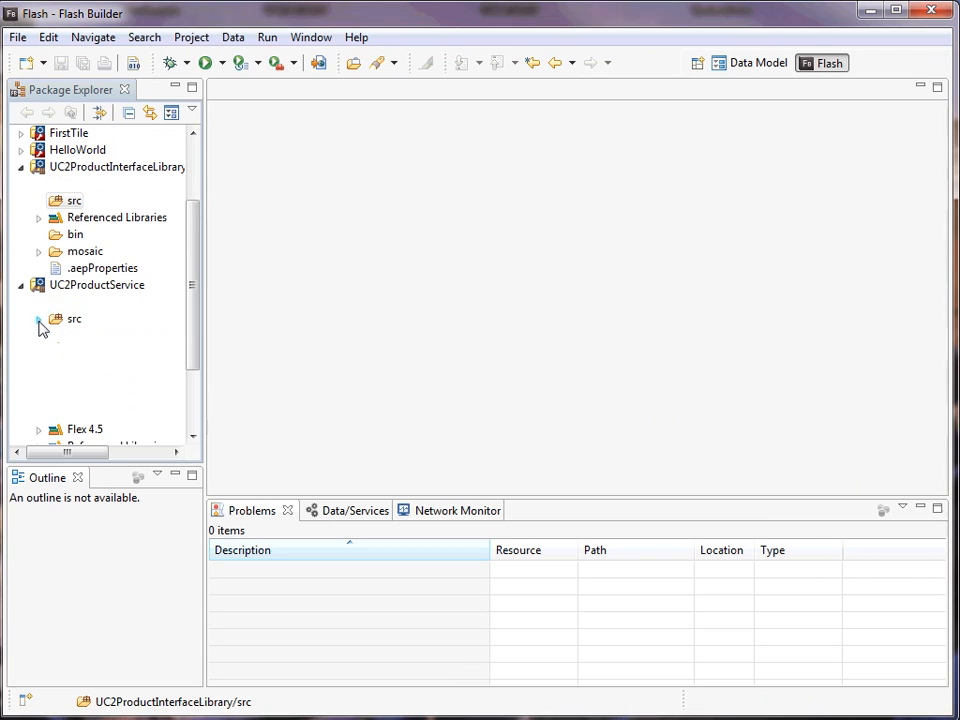
# Add a services package to the library's src folder
pyautogui.click(38, 318)
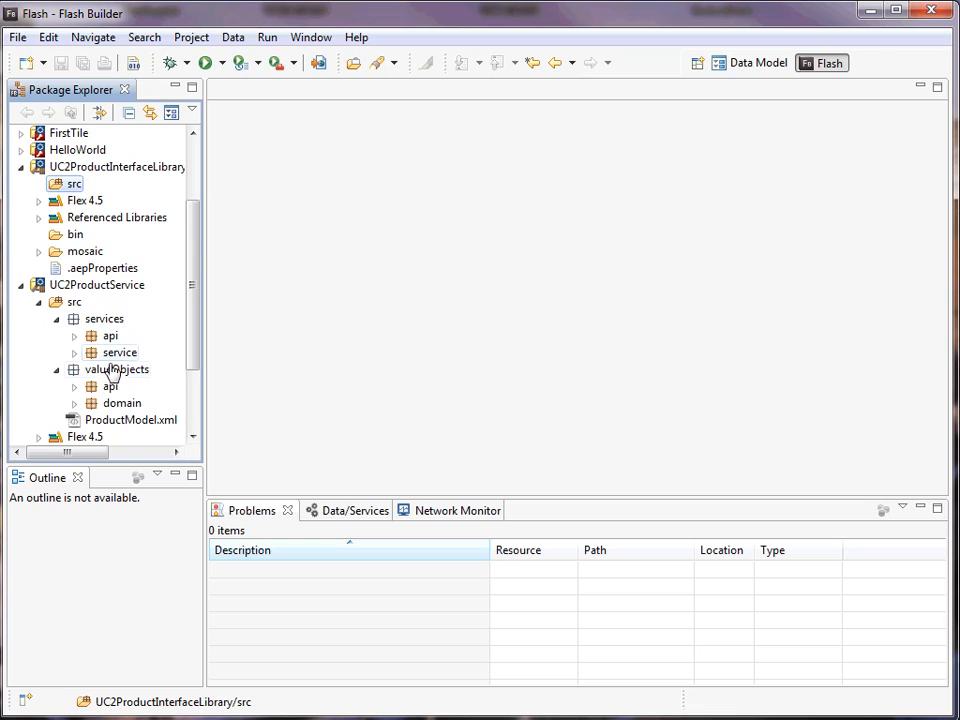
pyautogui.moveTo(112, 388)
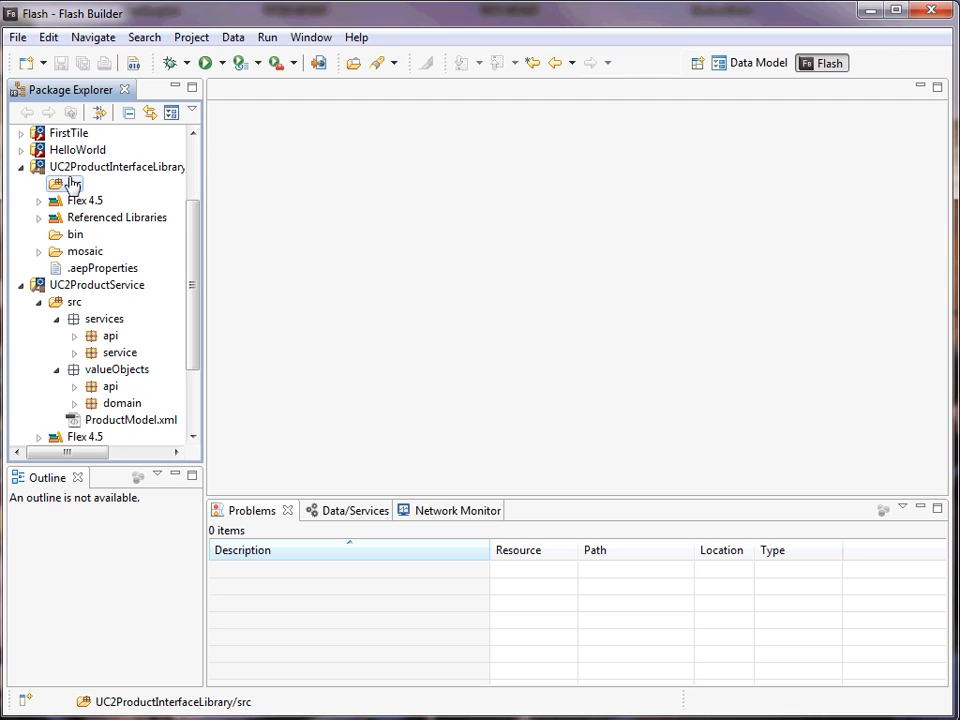
pyautogui.rightClick(72, 184)
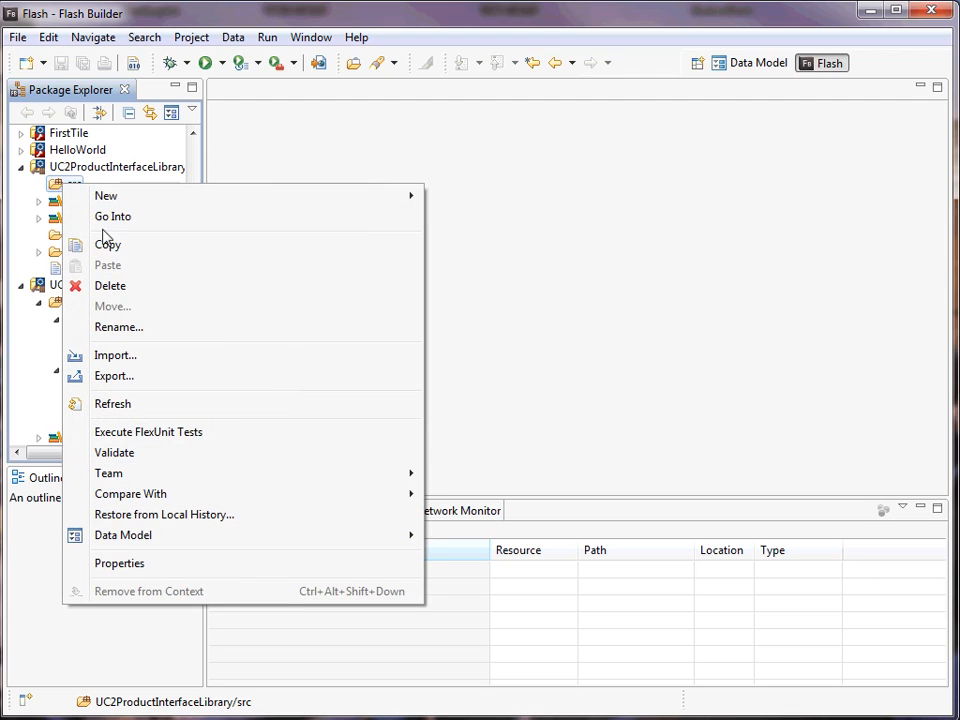
pyautogui.click(106, 196)
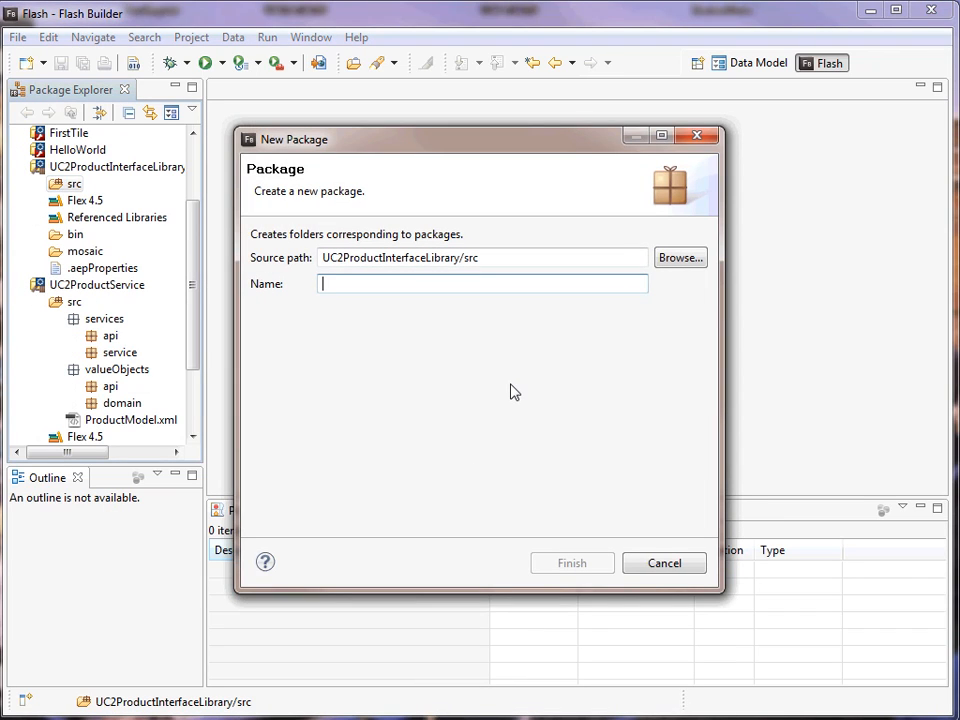
pyautogui.write('services')
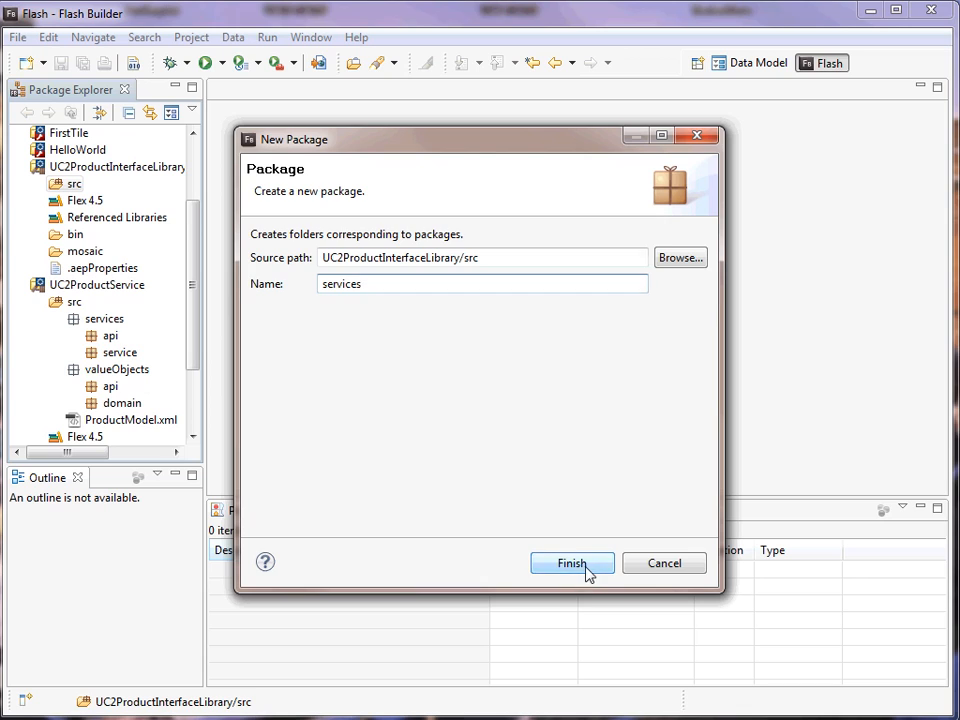
# Add a valueObjects package to the library's src folder
pyautogui.rightClick(74, 184)
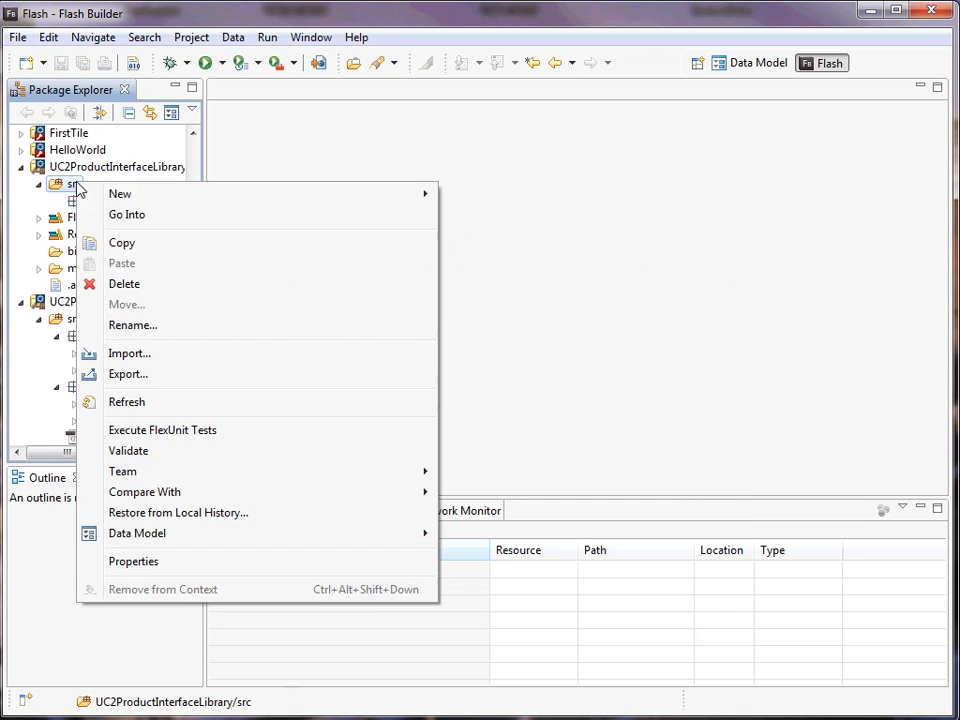
pyautogui.moveTo(120, 192)
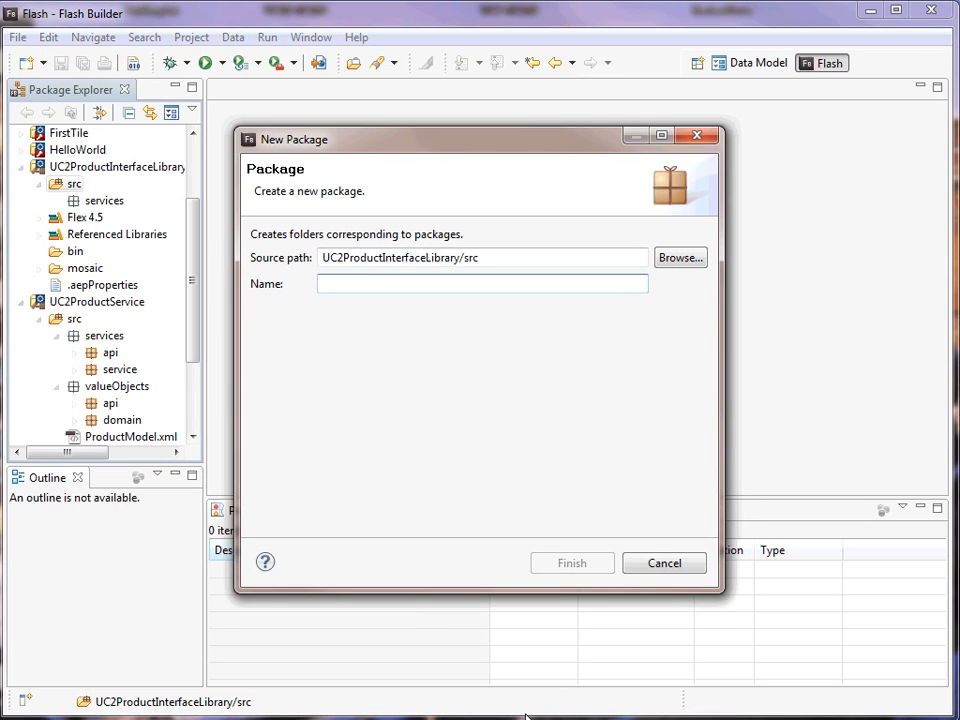
pyautogui.write('valueObjects')
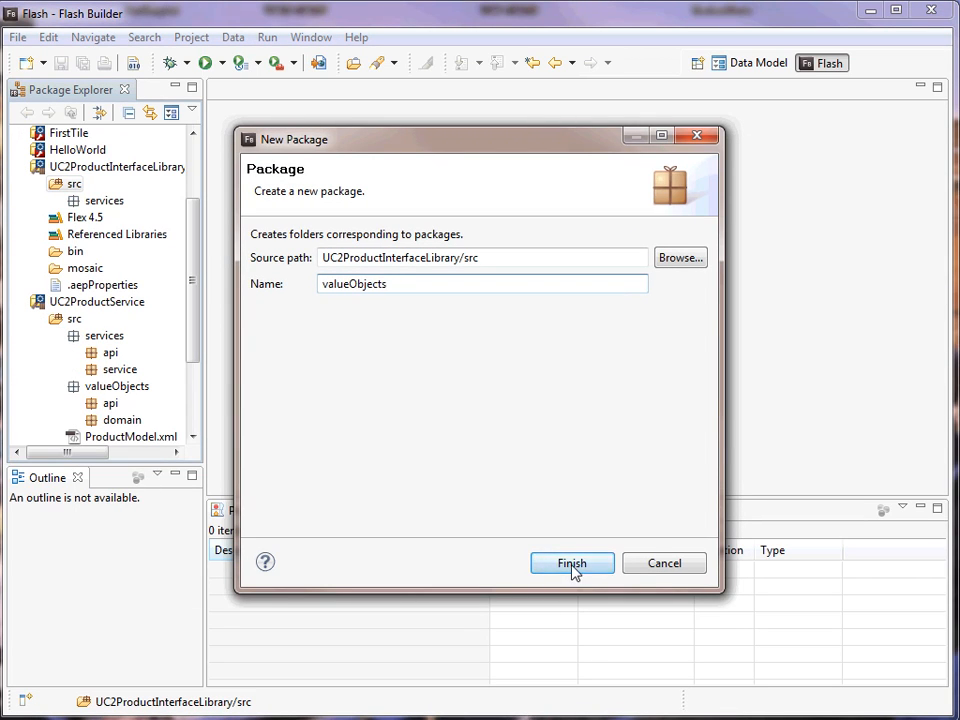
pyautogui.click(572, 564)
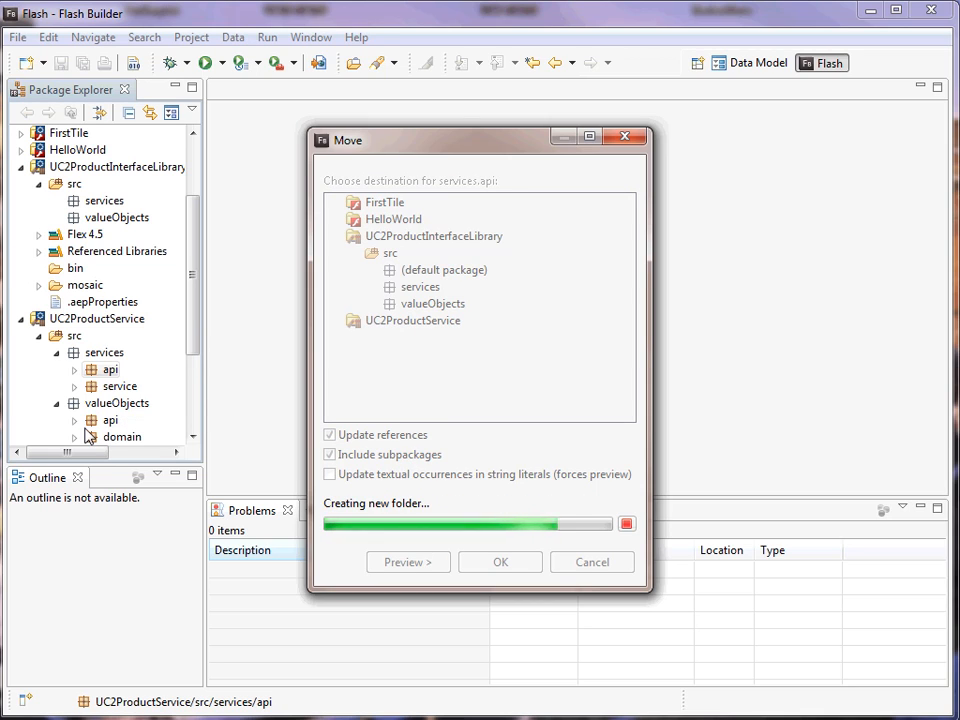
# Move services.api and valueObjects.api, including subpackages, into the library
pyautogui.click(500, 560)
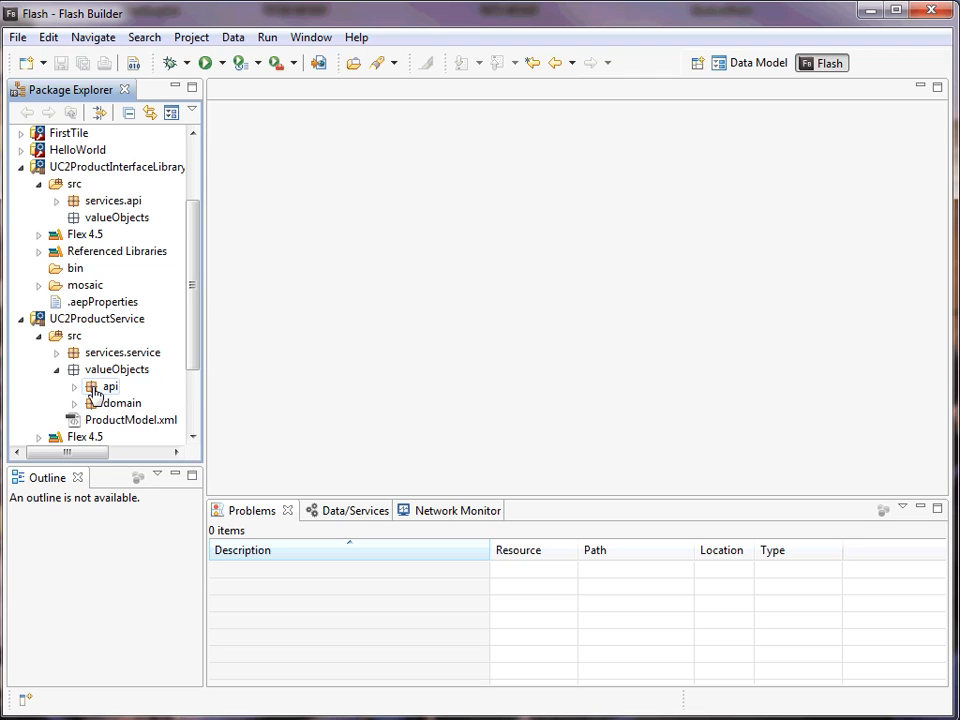
pyautogui.click(118, 216)
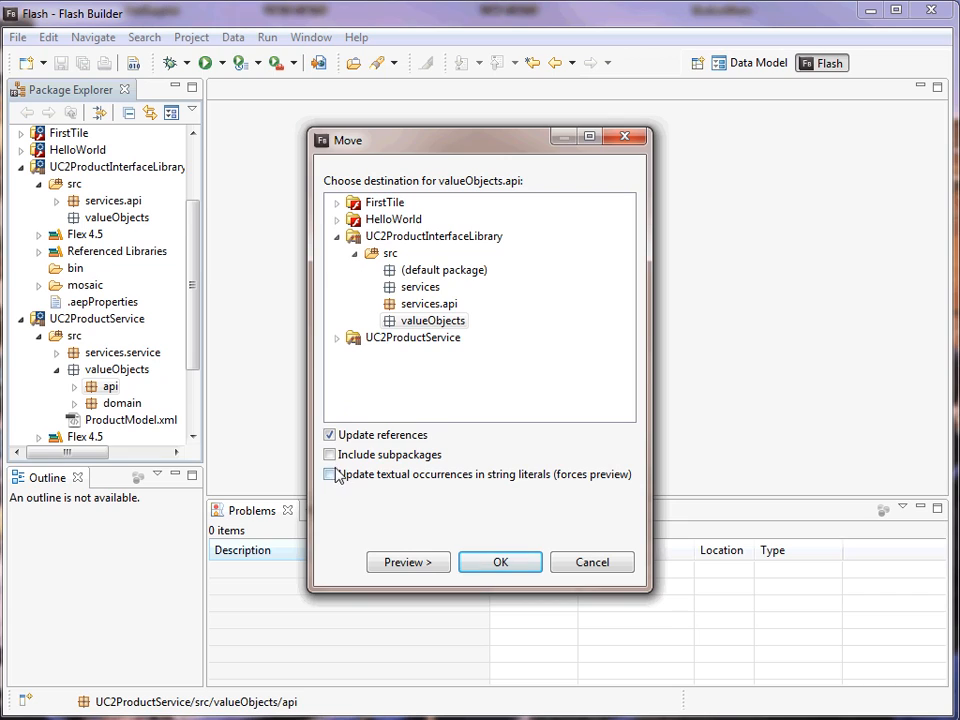
pyautogui.click(500, 562)
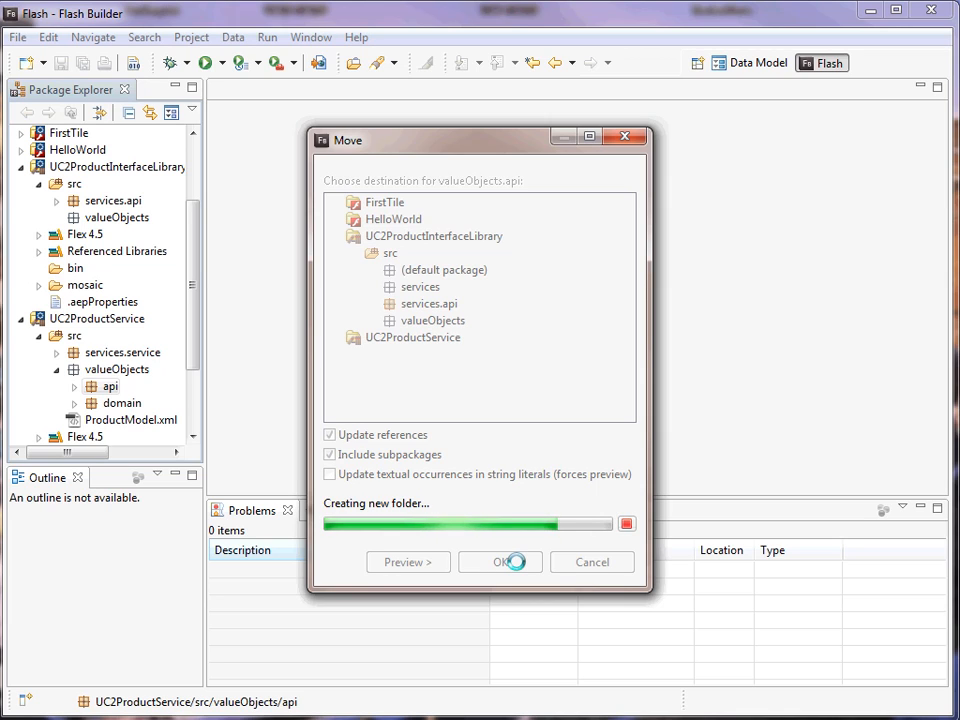
pyautogui.click(500, 562)
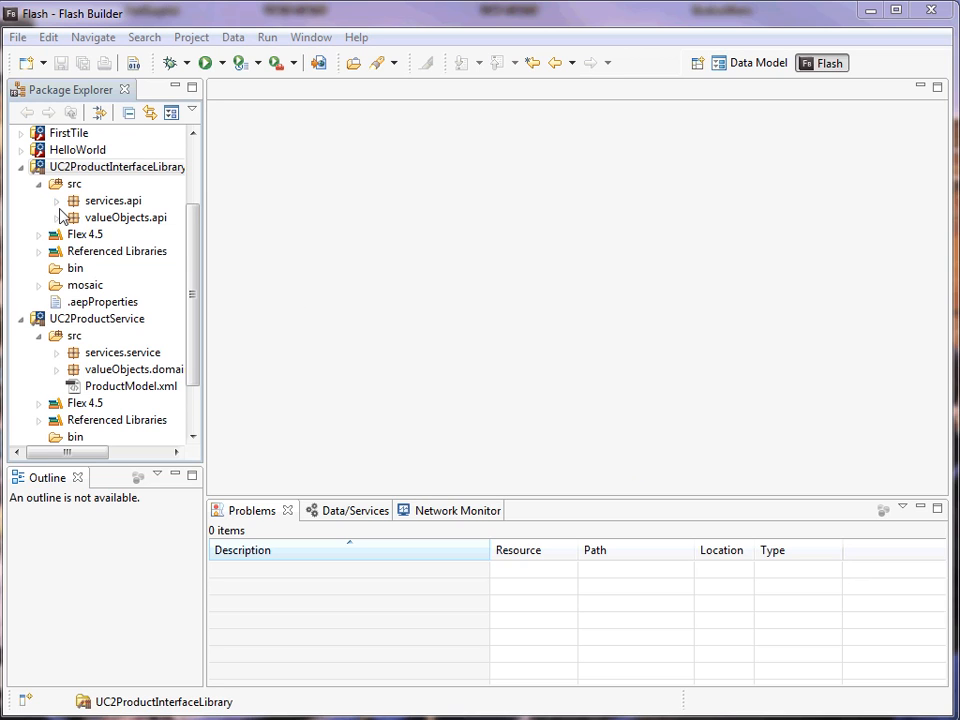
# Add an [Expose] tag above the IProductService interface declaration
pyautogui.click(56, 200)
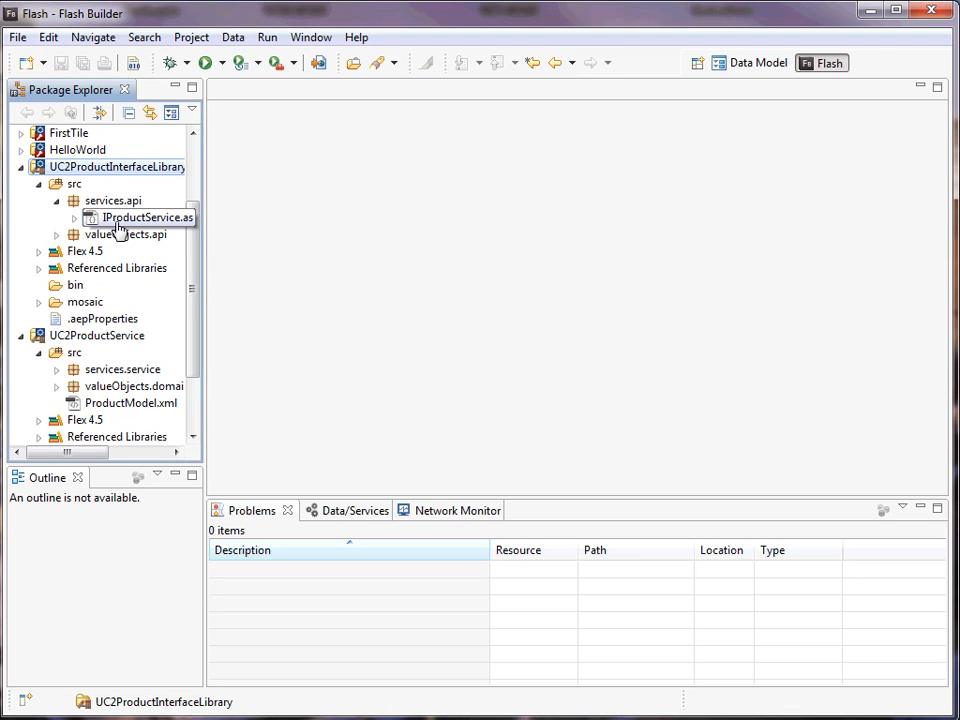
pyautogui.doubleClick(148, 216)
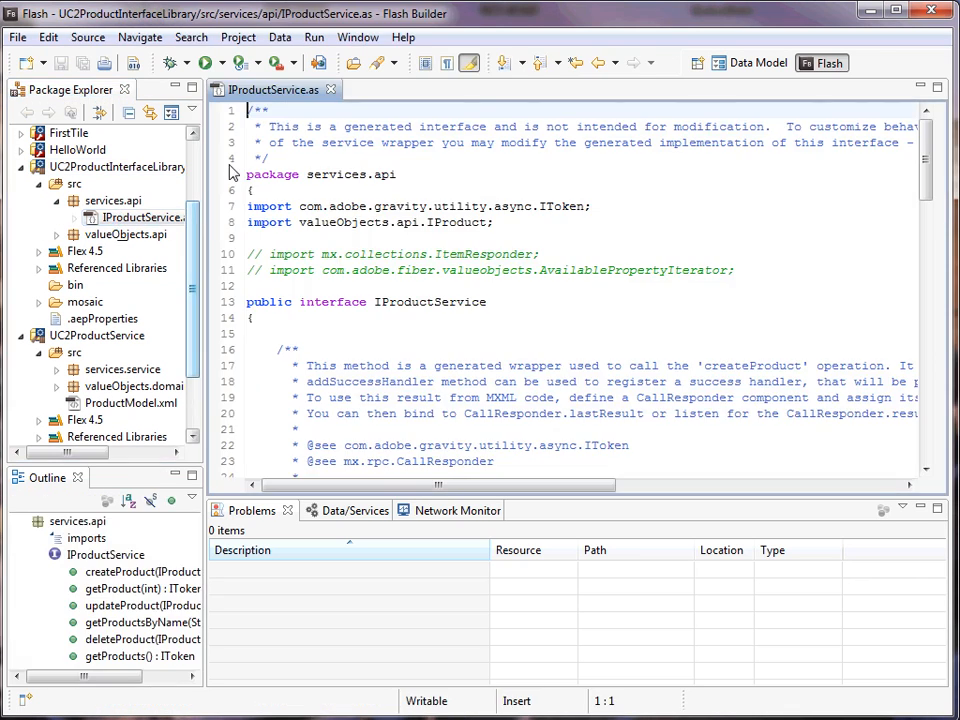
pyautogui.click(288, 300)
pyautogui.write('[')
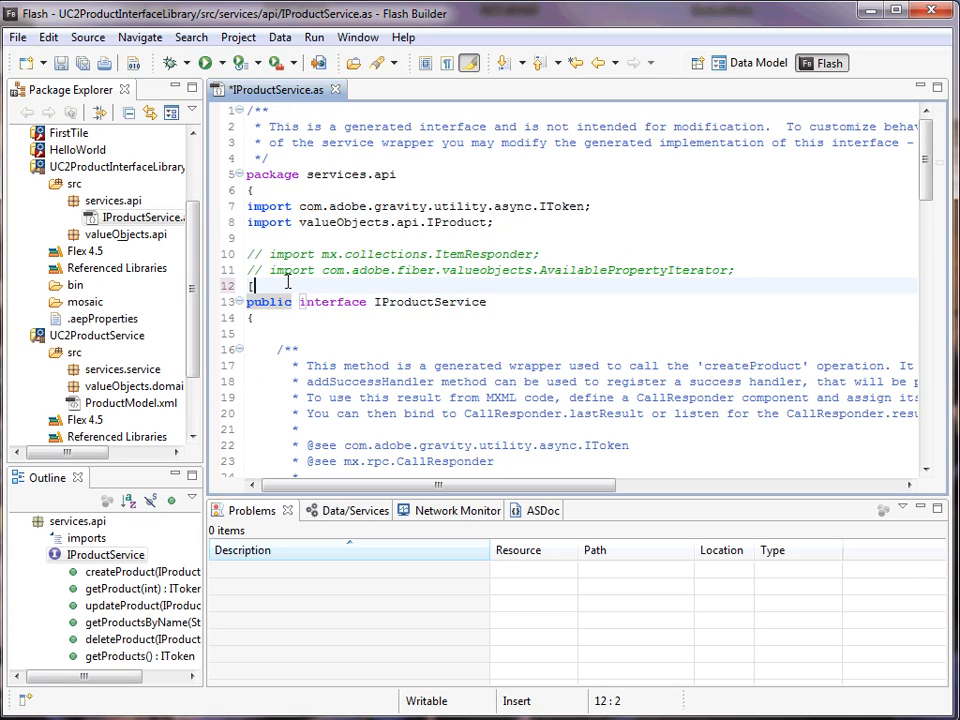
pyautogui.write('Expose]')
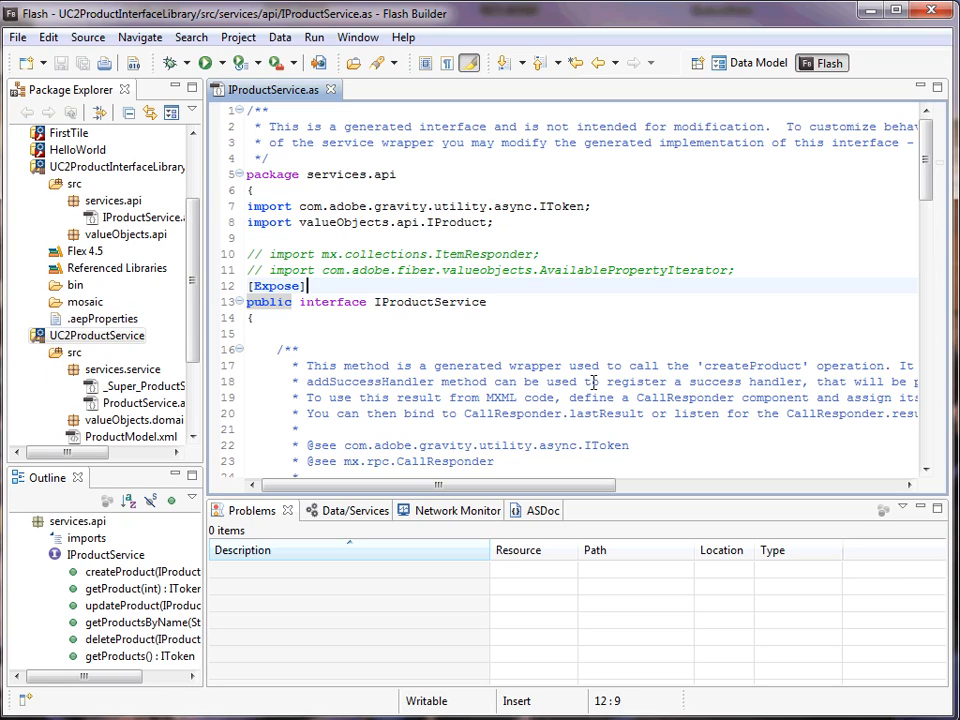
pyautogui.rightClick(96, 336)
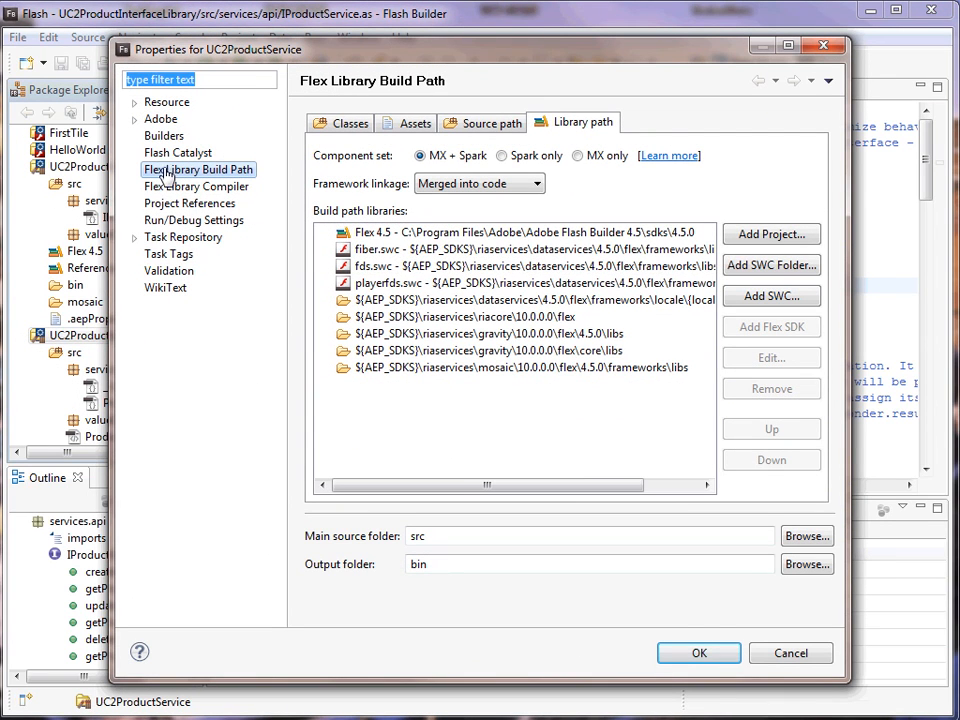
# Add the UC2ProductInterfaceLibrary project to the library path and confirm with OK
pyautogui.click(772, 234)
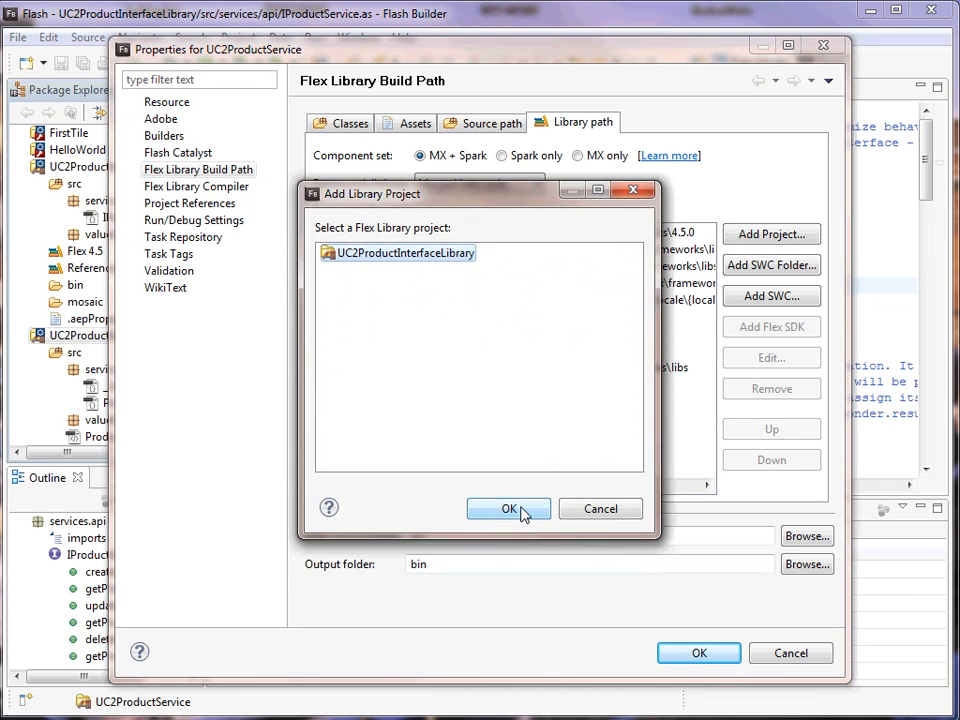
pyautogui.click(508, 510)
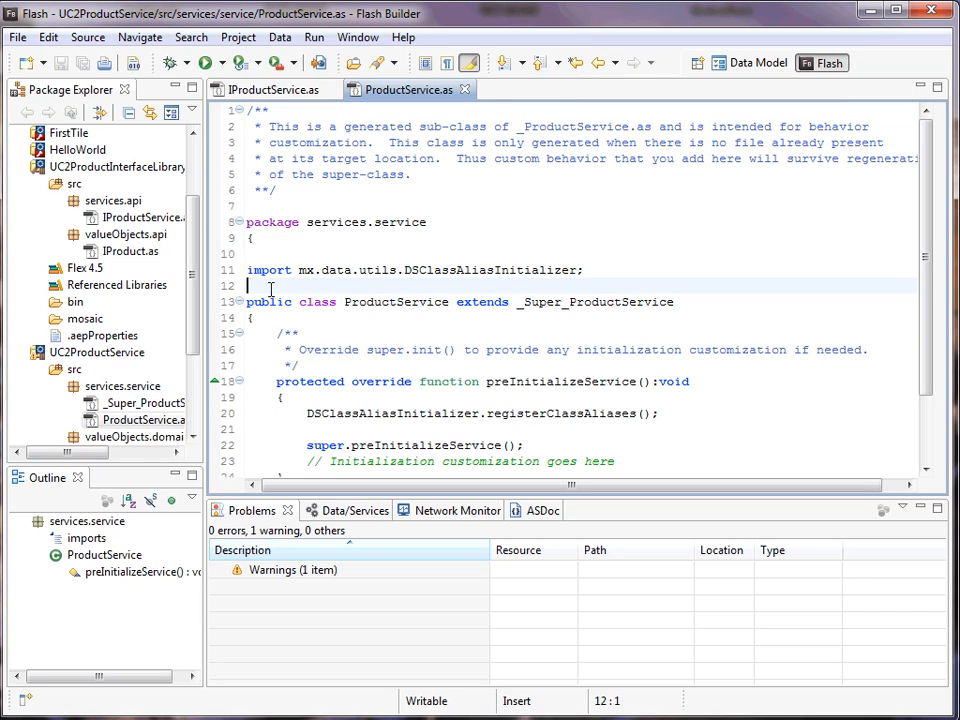
# Import services.api.IProductService and tag the class [Expose(library="UC2ProductInterfaceLibrary")]
pyautogui.write('import services.api.IProductService')
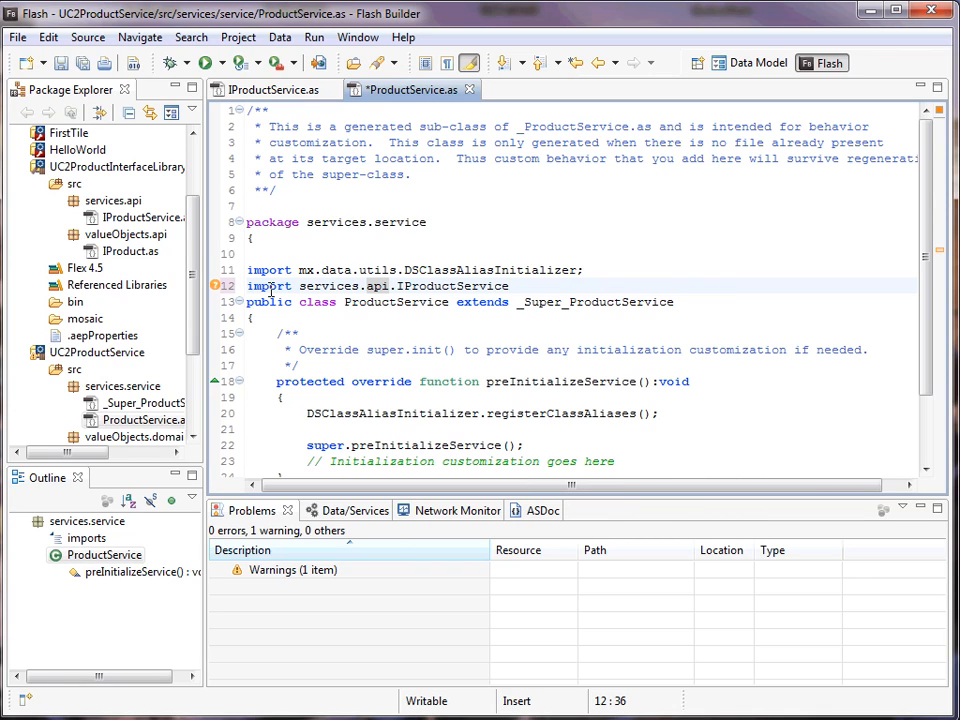
pyautogui.write(';')
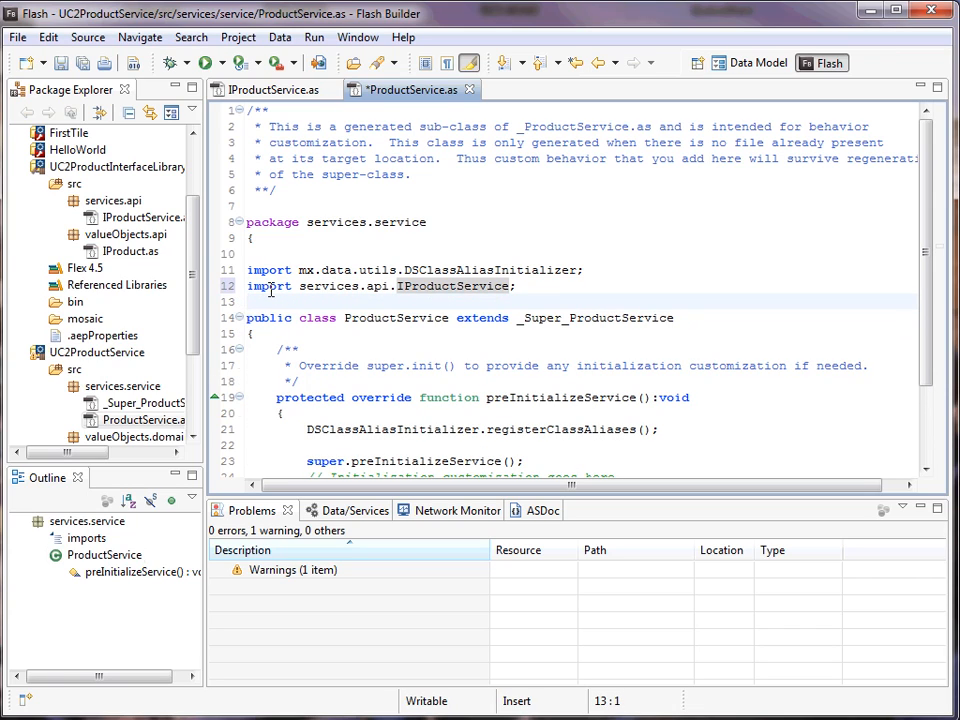
pyautogui.write('[Expose(library="UC2ProductInterfaceLibrary")]')
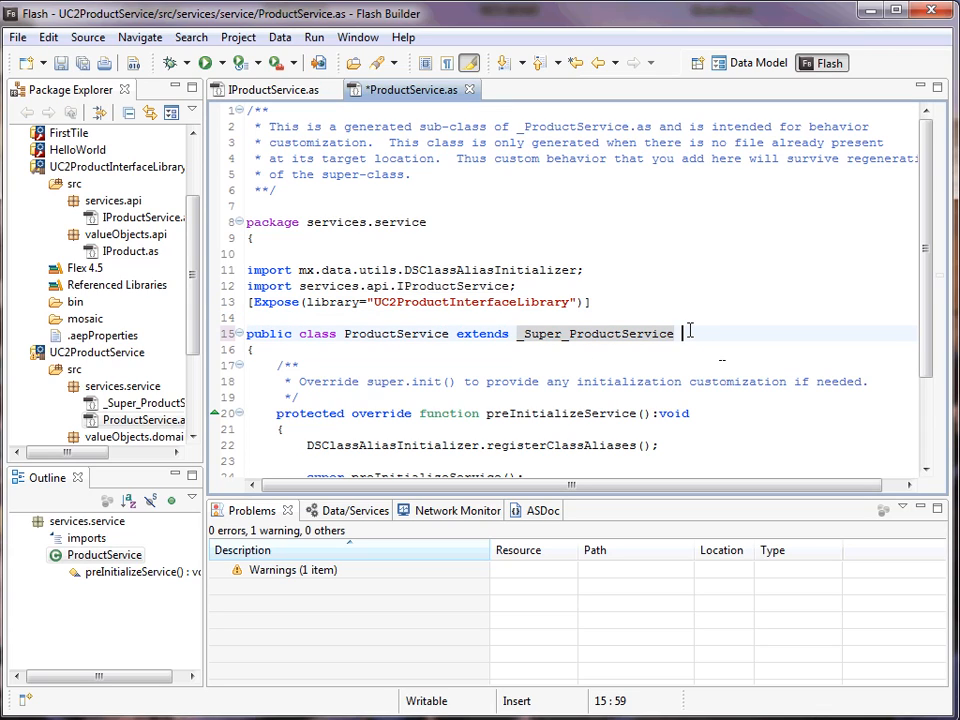
# Append 'implements IProductService' to the ProductService class declaration
pyautogui.write('implements')
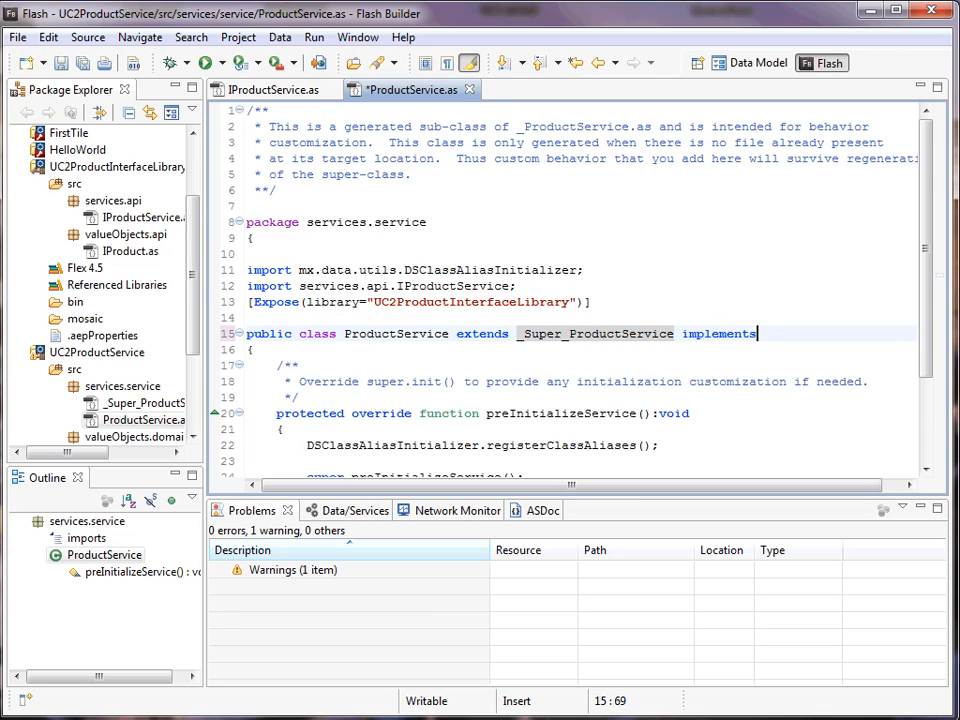
pyautogui.write('IProduct')
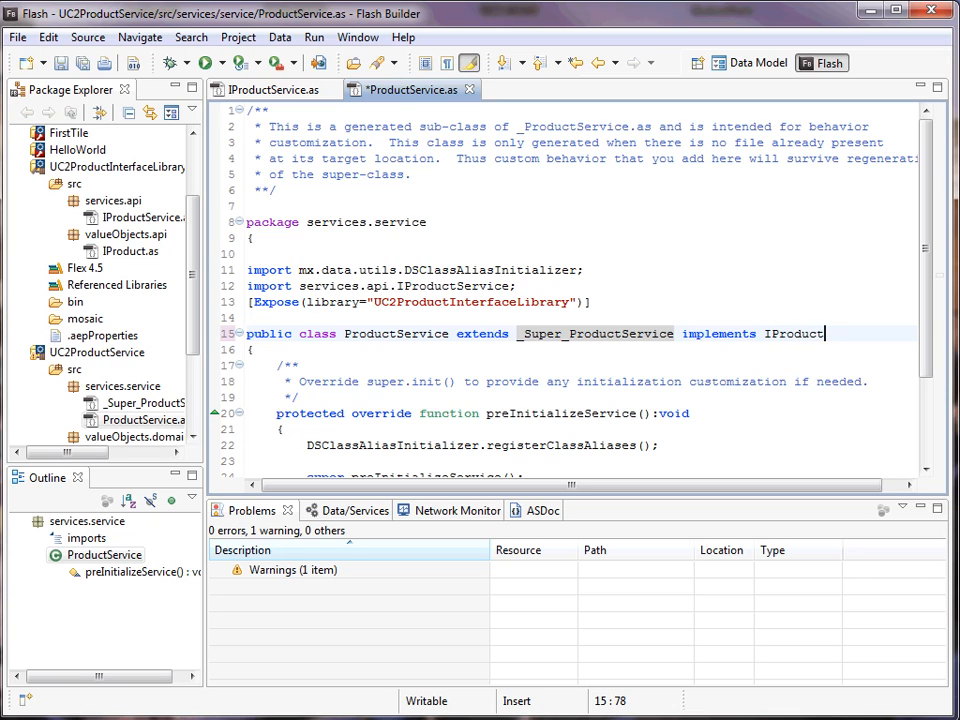